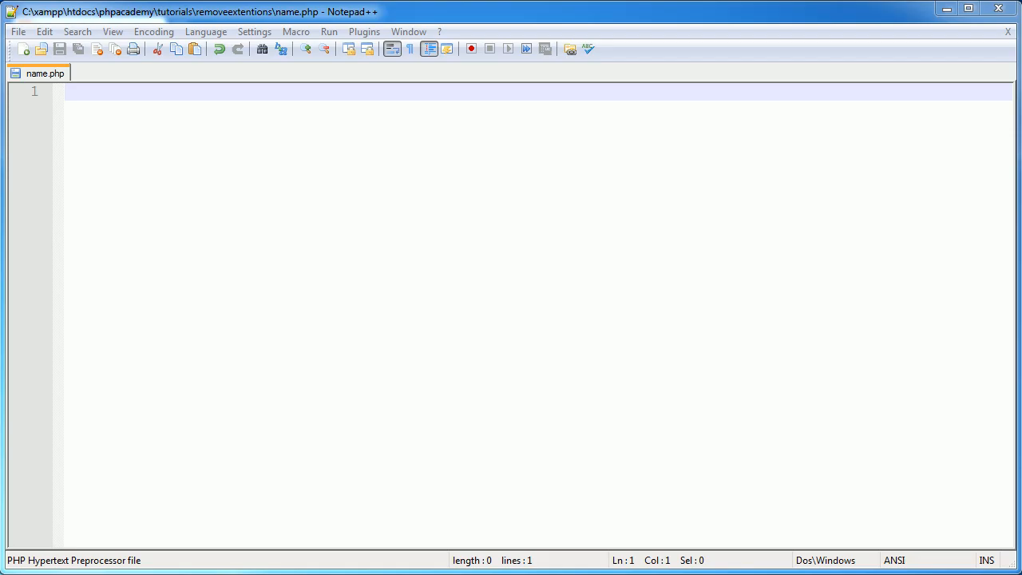
mouse_move(52, 78)
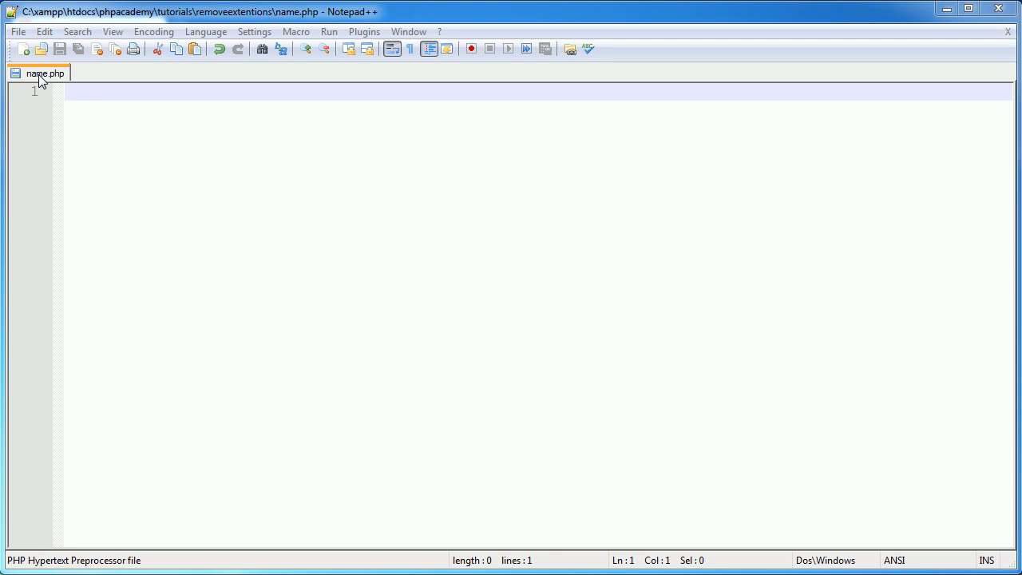
mouse_move(165, 475)
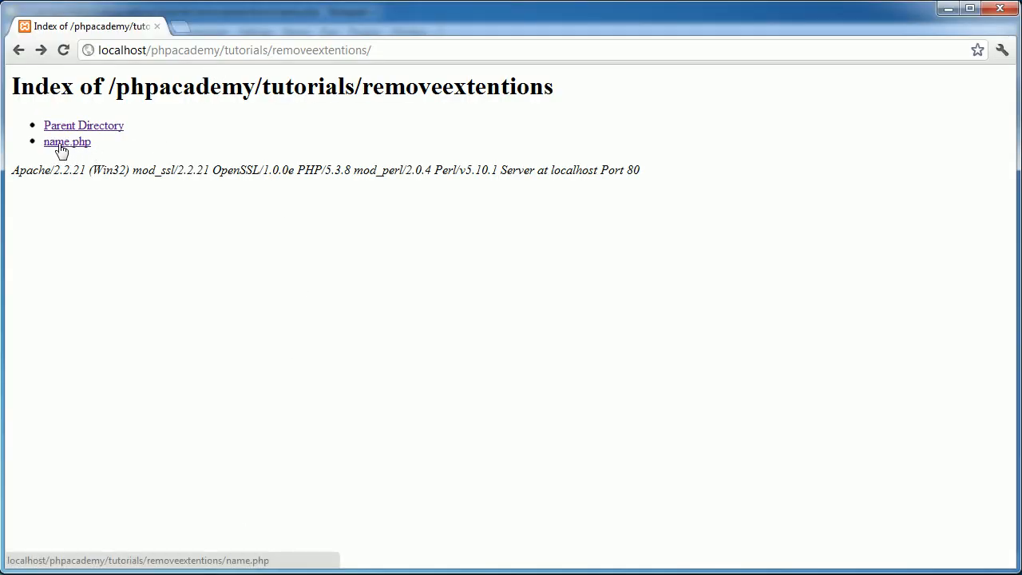
mouse_move(80, 145)
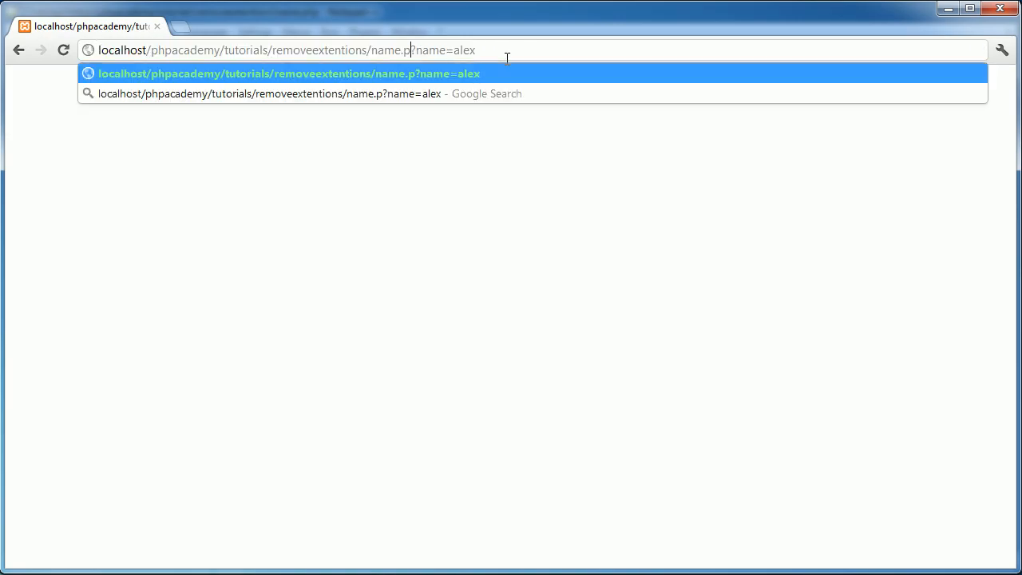
Remove .php from the name.php?name=alex address in Chrome and load it, getting Object not found.
key(Backspace)
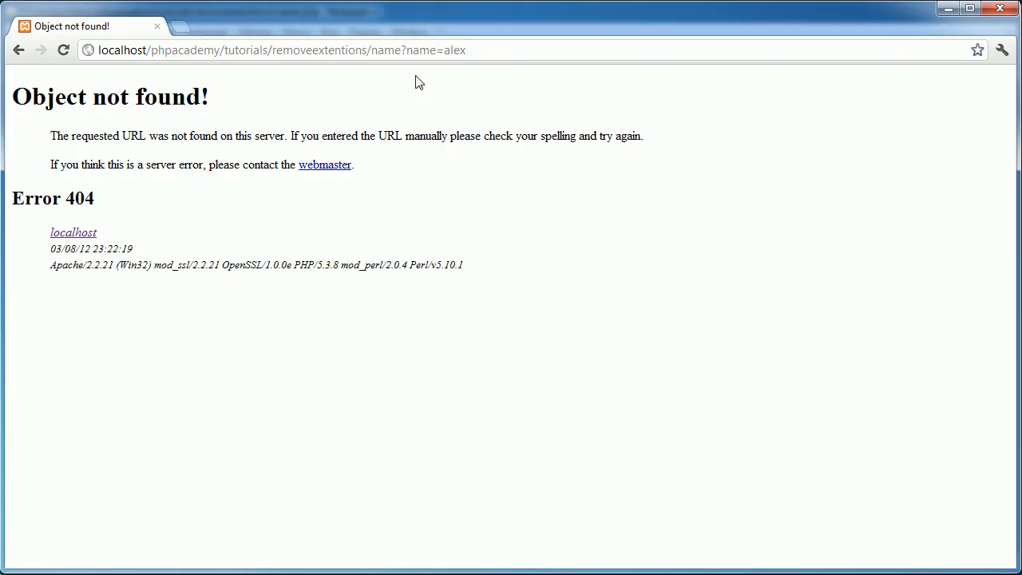
mouse_move(395, 50)
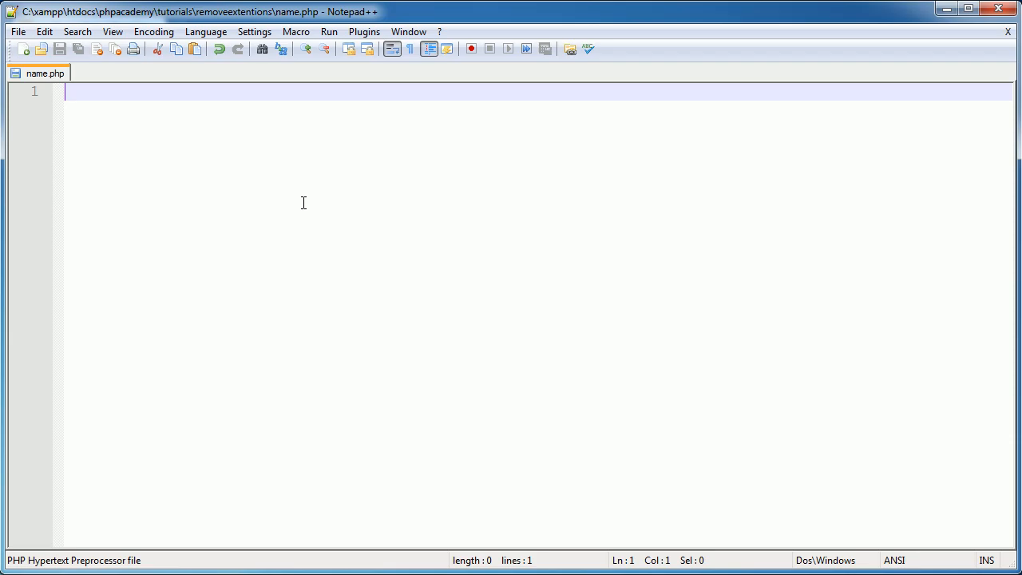
Write <?php if (isset($_GET['name'])) { echo $_GET['name']; } ?> into name.php.
text(<)
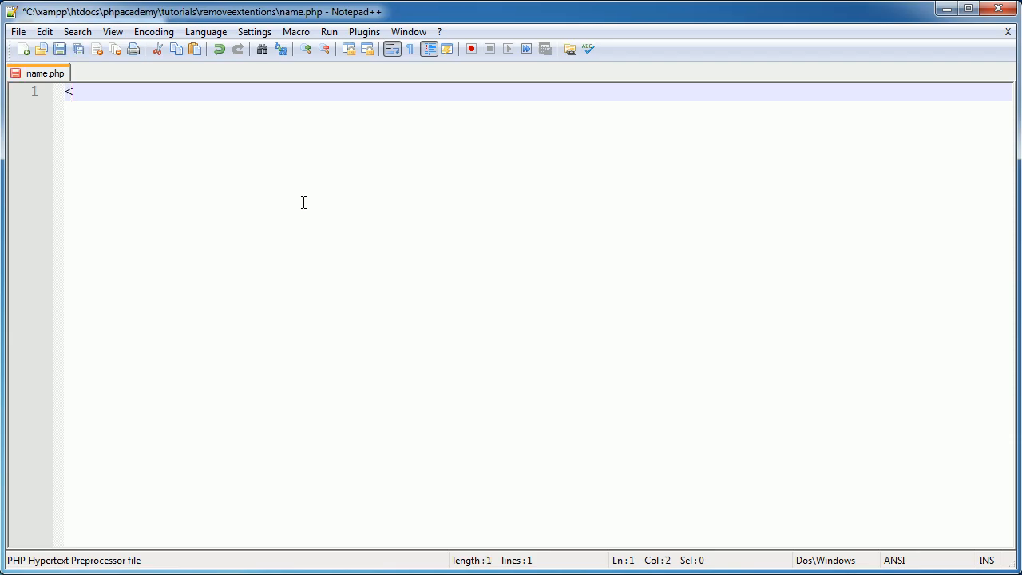
text(?phpp)
text(?>)
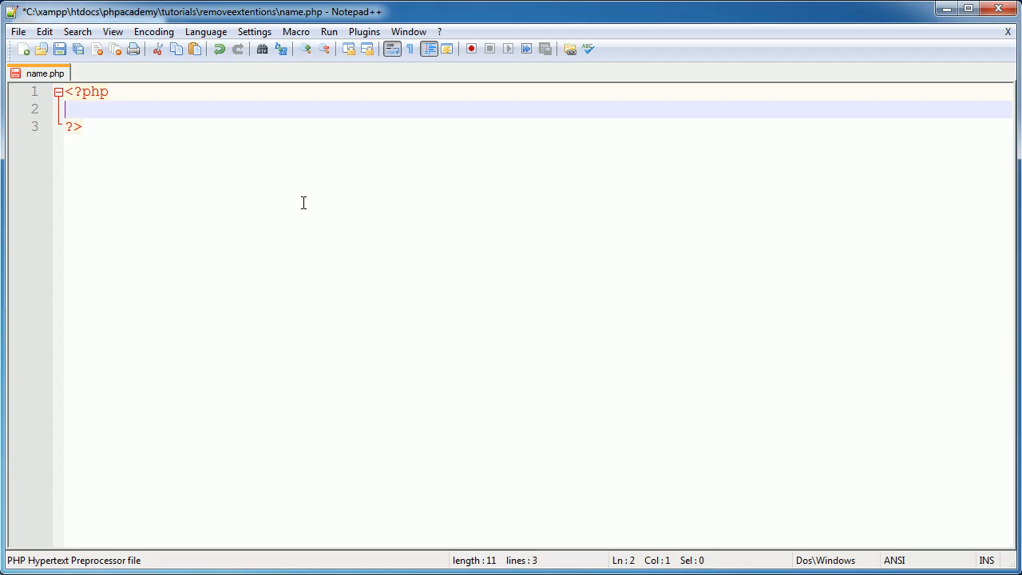
text(if () {)
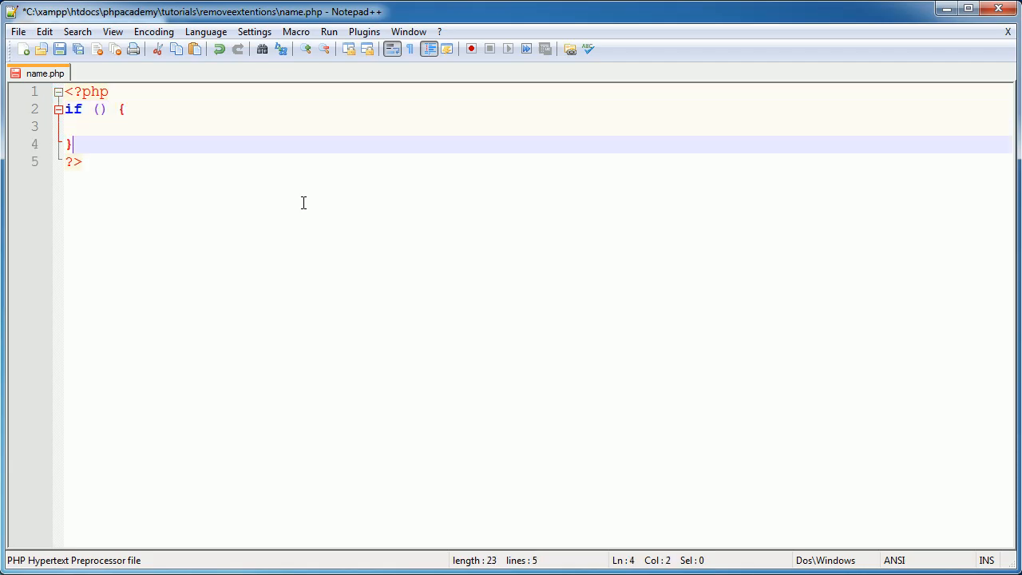
text(isset($_)
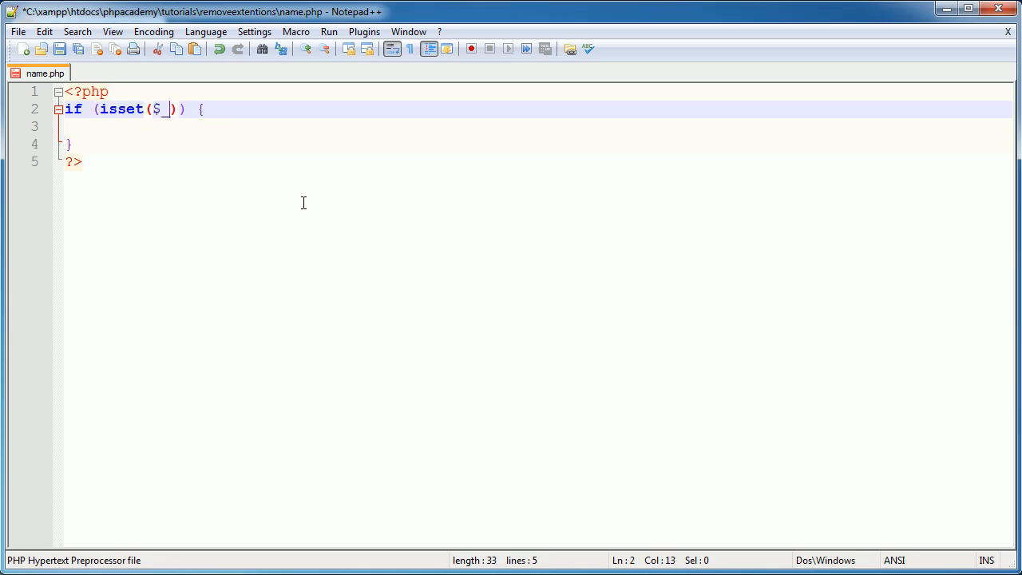
text(GET[''])
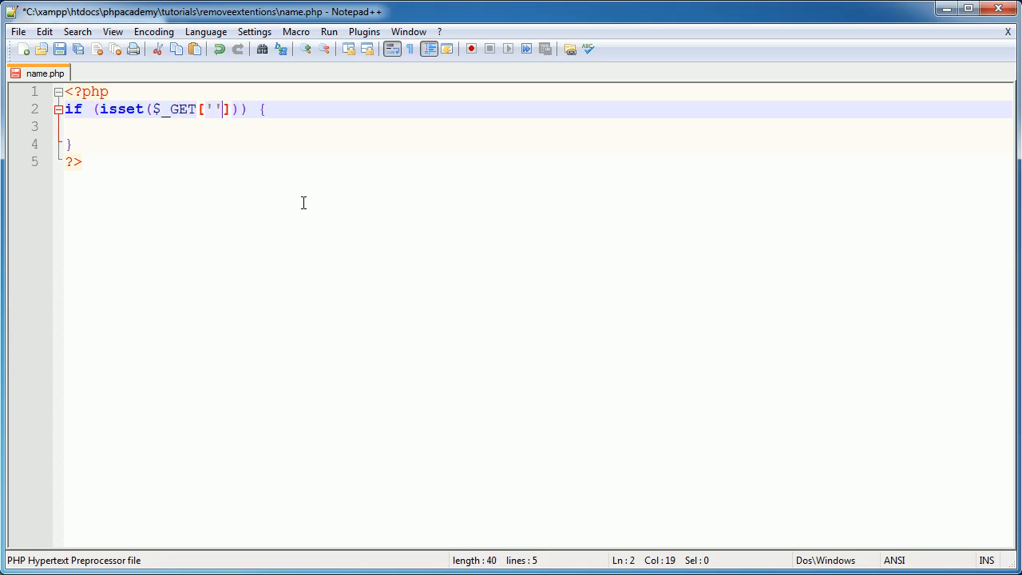
text(name)
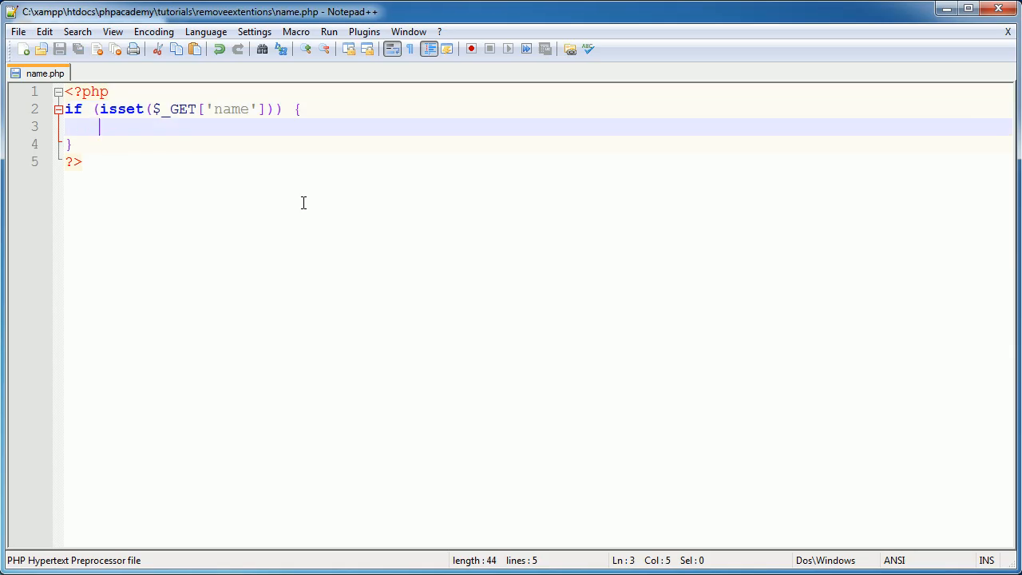
text(echo)
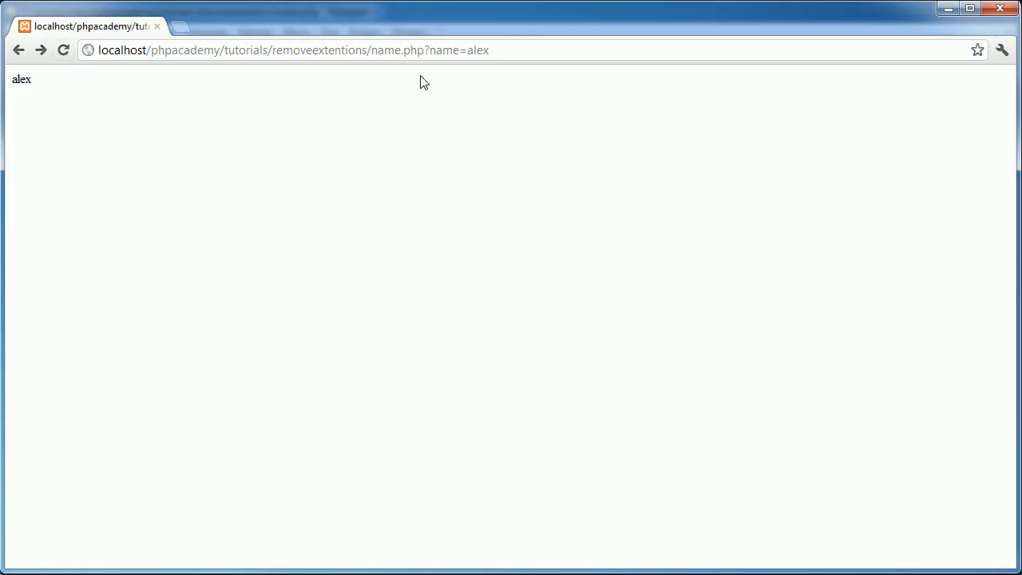
Load name.php?name=alex in Chrome and confirm the page shows 'alex'.
double_click(477, 50)
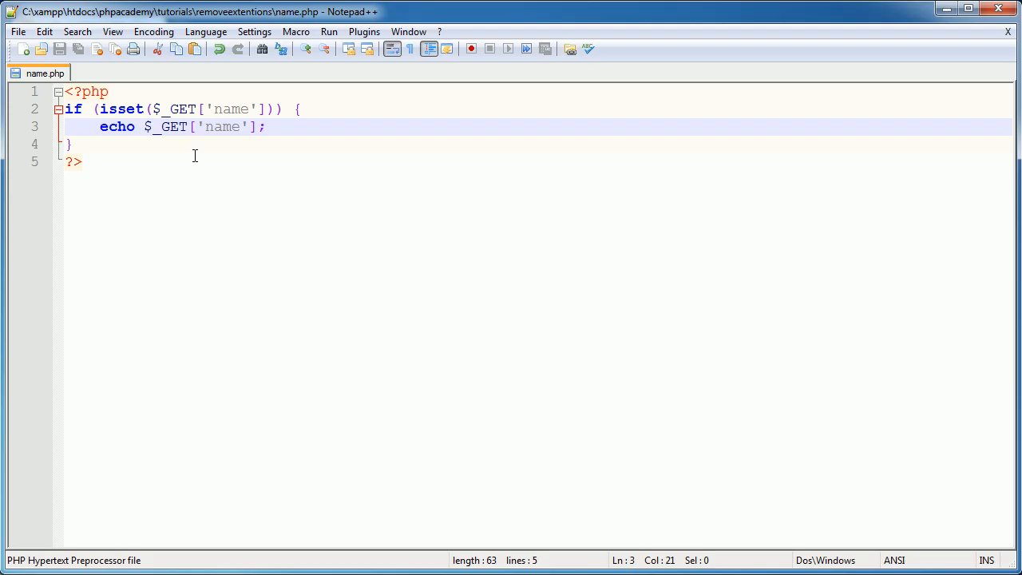
Create a new blank file and save it as '.htacess' in removeextentions.
click(22, 49)
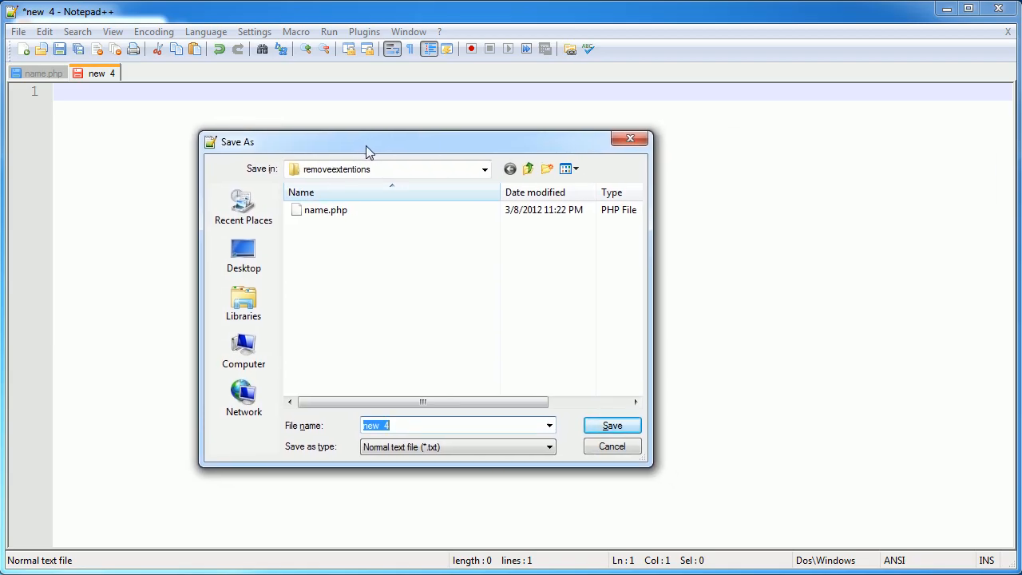
text(.ht)
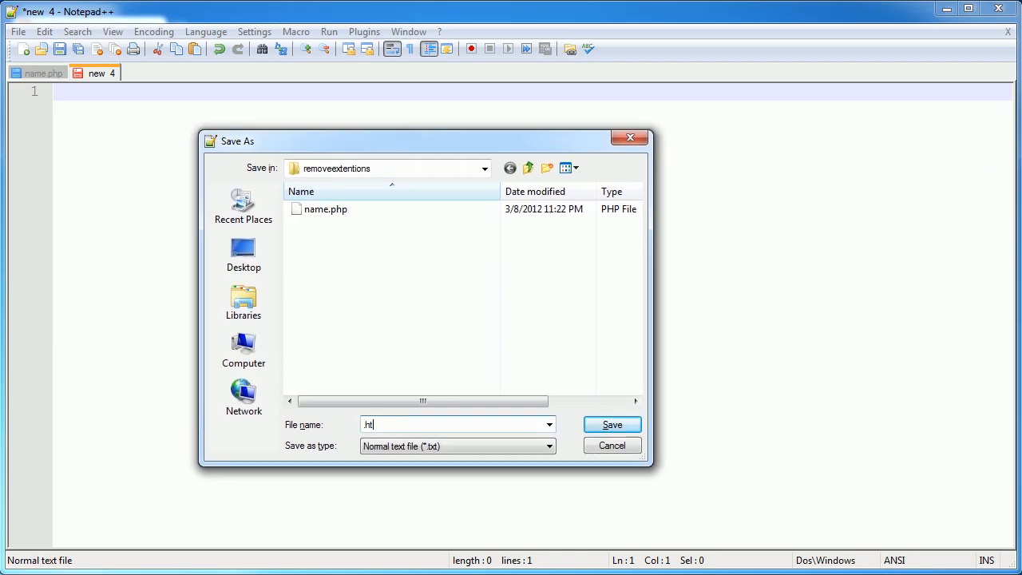
text(acess)
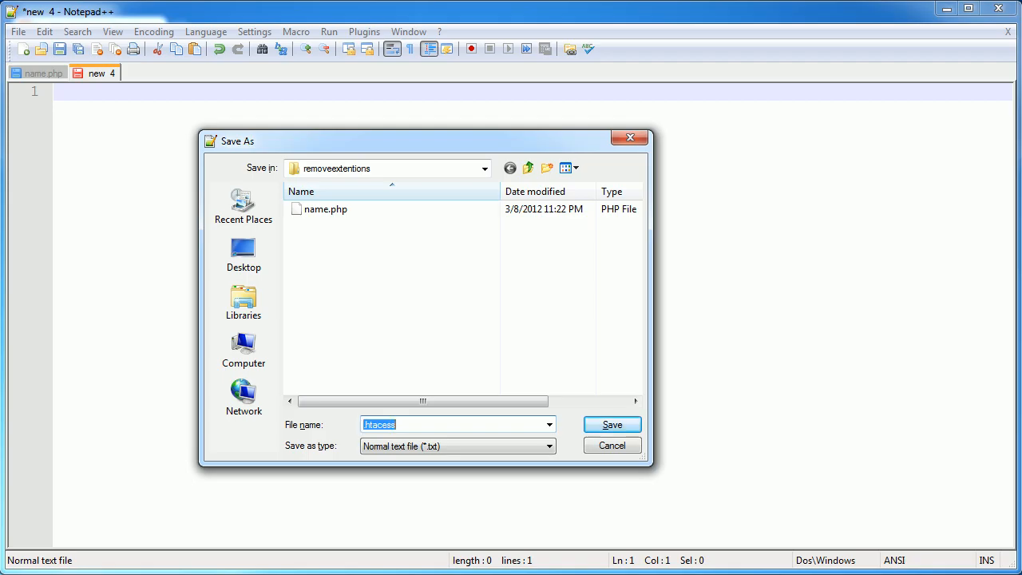
click(611, 424)
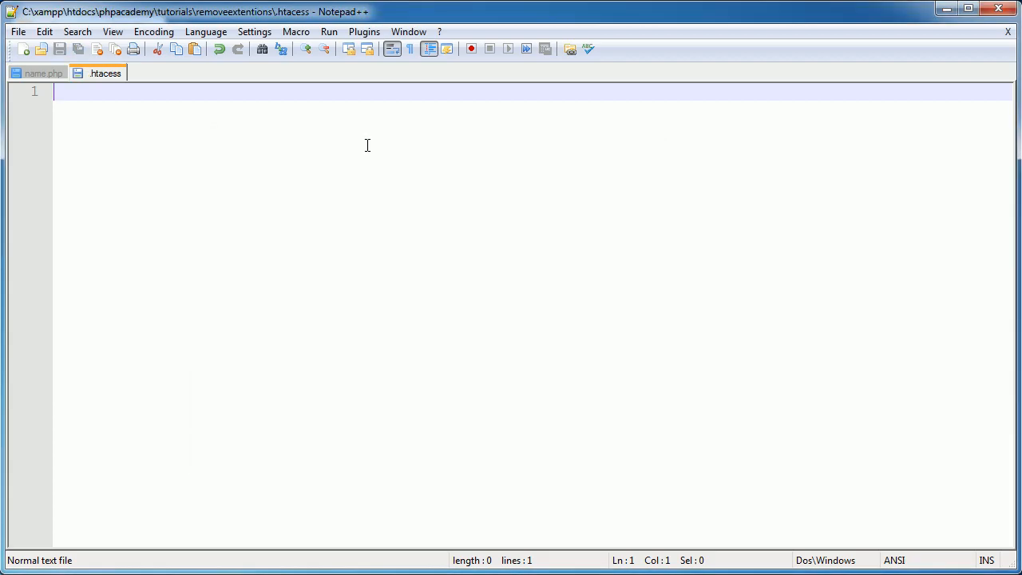
mouse_move(104, 73)
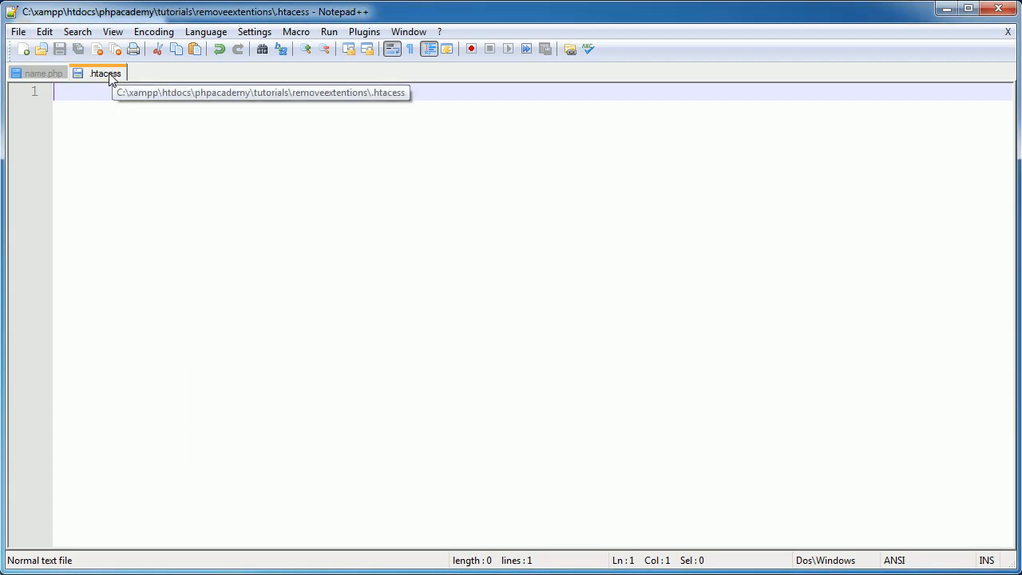
Save the file again under the corrected name '.htaccess'.
click(18, 31)
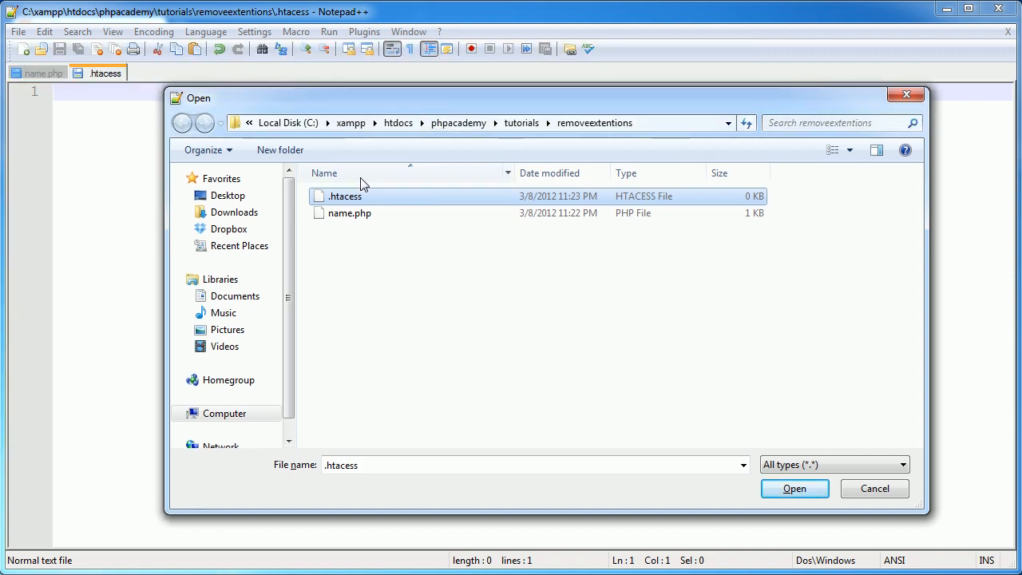
click(794, 487)
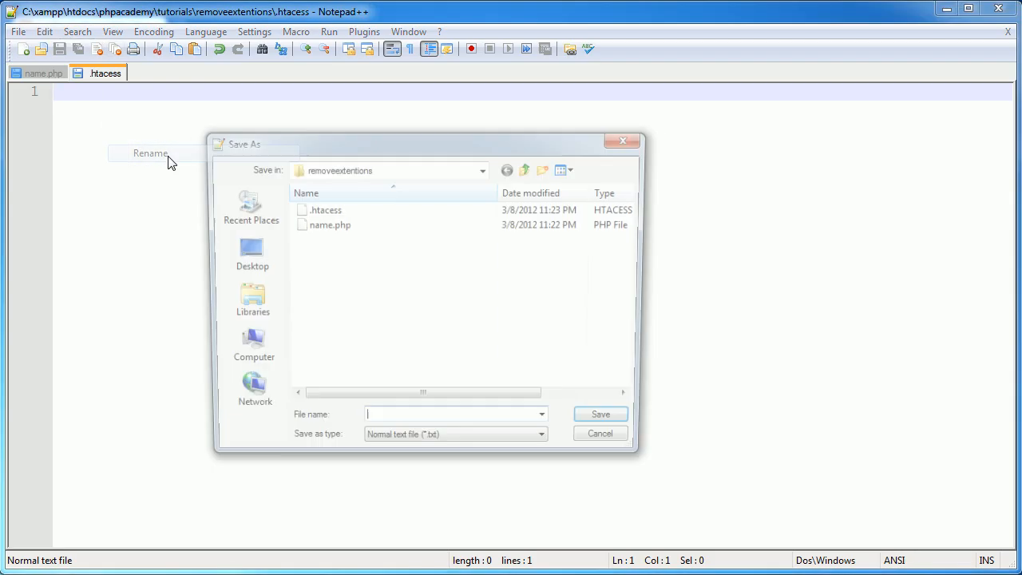
text(.htac)
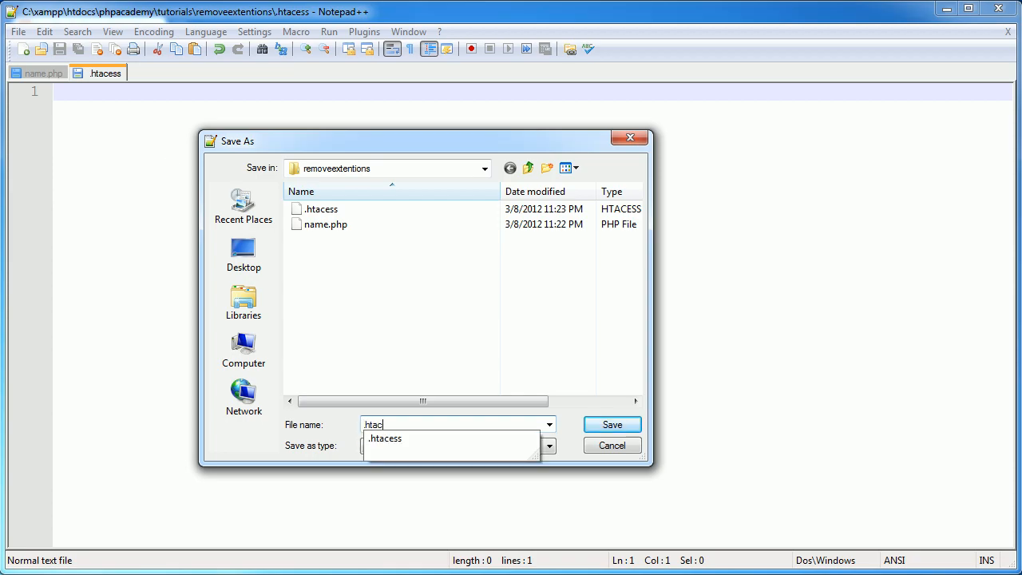
click(611, 424)
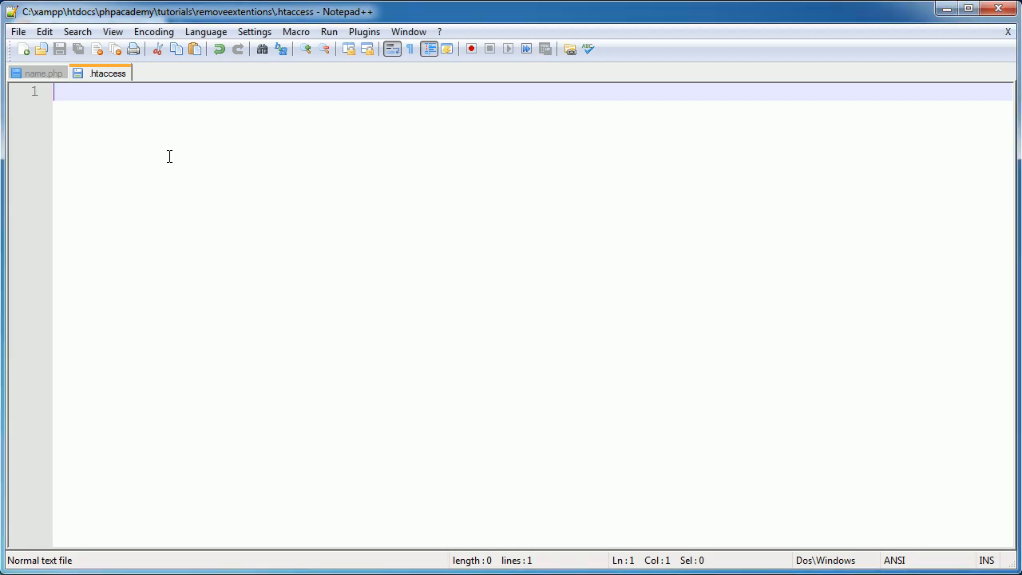
mouse_move(155, 151)
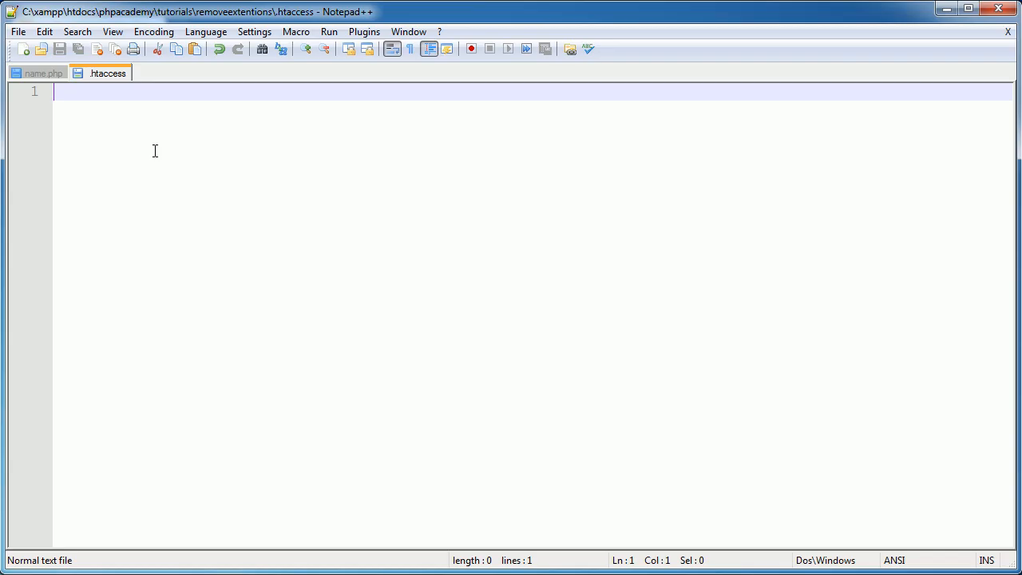
Write 'RewriteEngine On' as the first line of .htaccess.
text(Re)
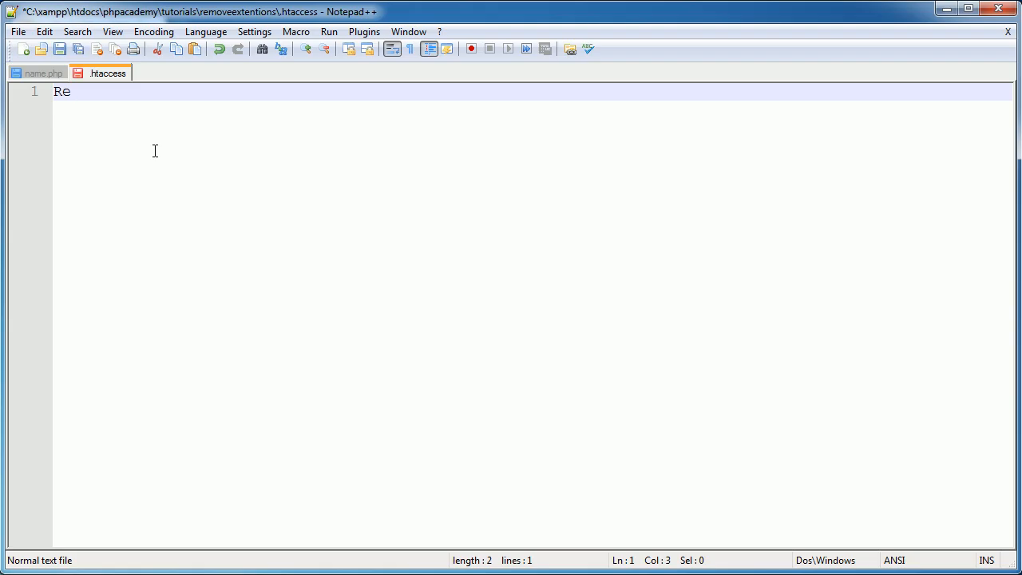
text(writeE)
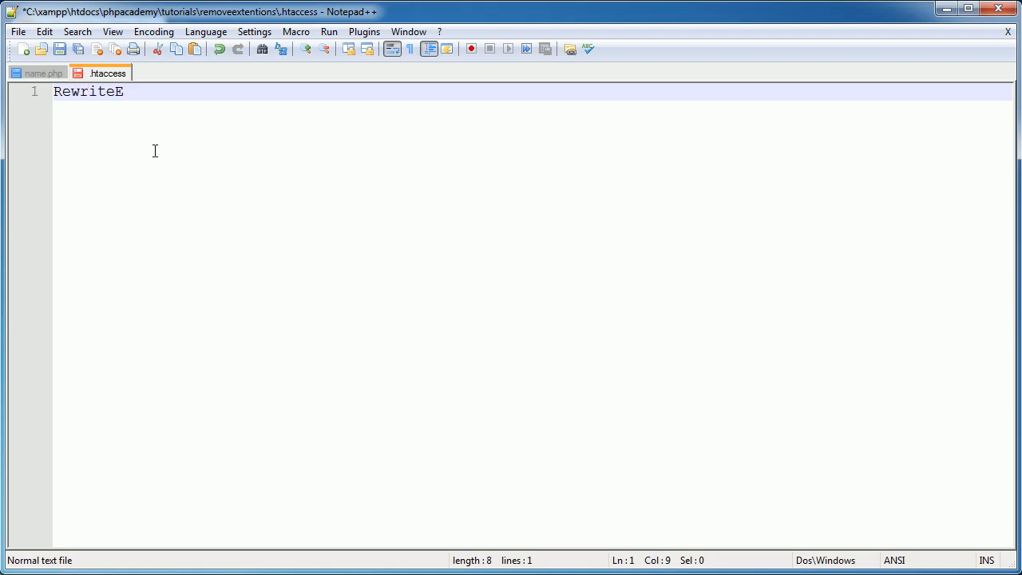
text(ngine On)
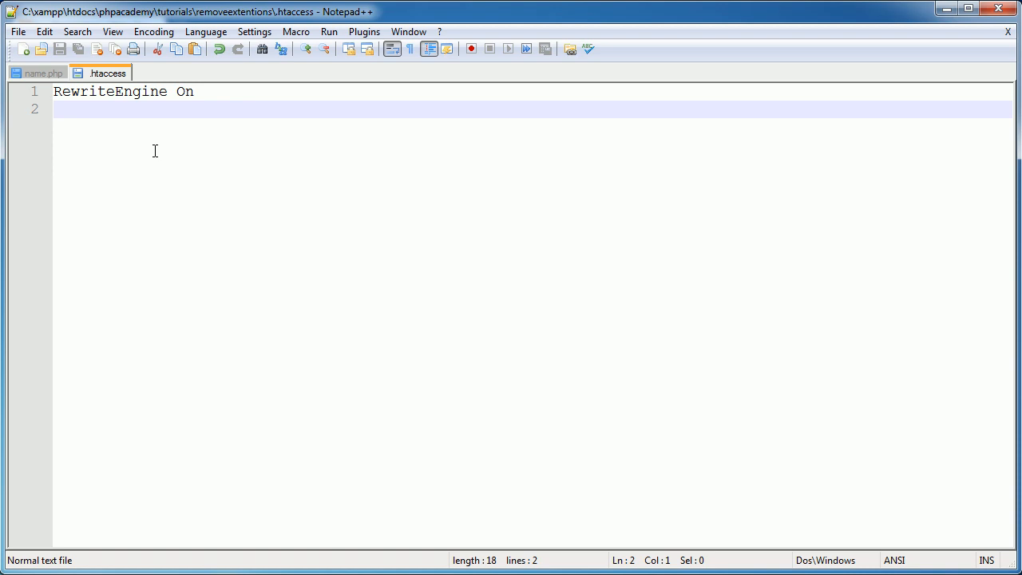
Add the line 'RewriteCond %{REQUEST_FILENAME} !-f' on line 2.
text(Rewr)
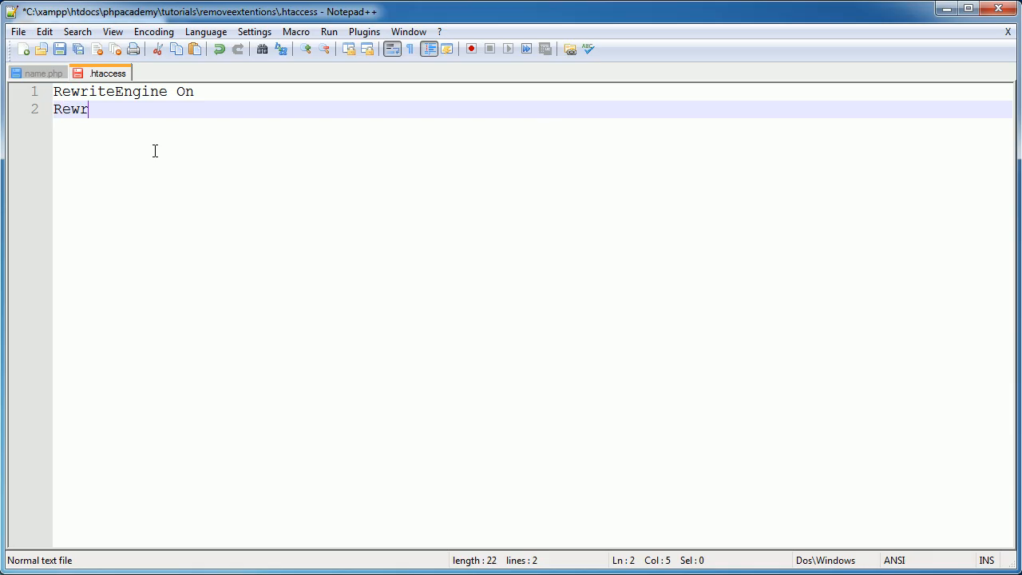
text(iteCond)
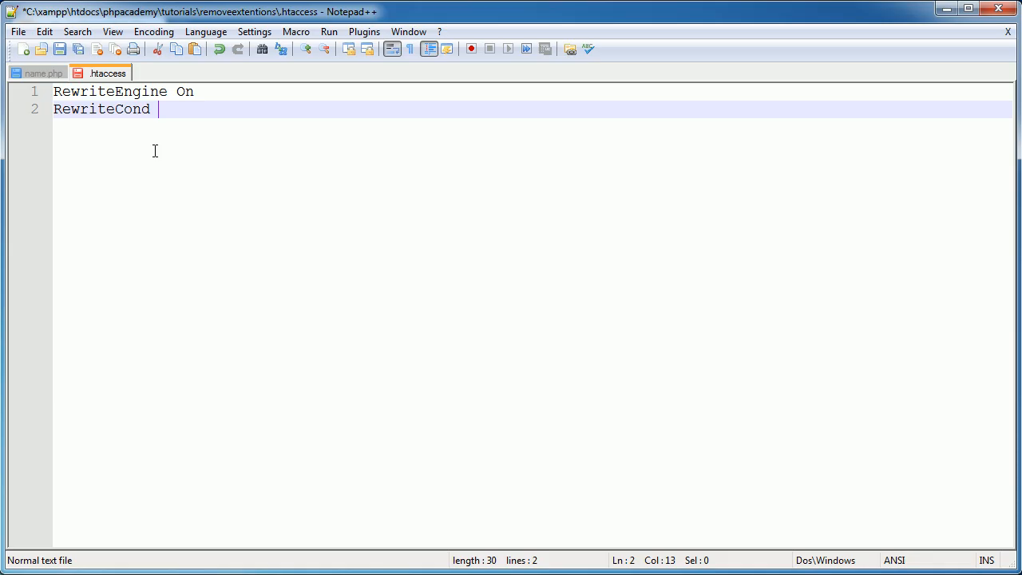
text(%)
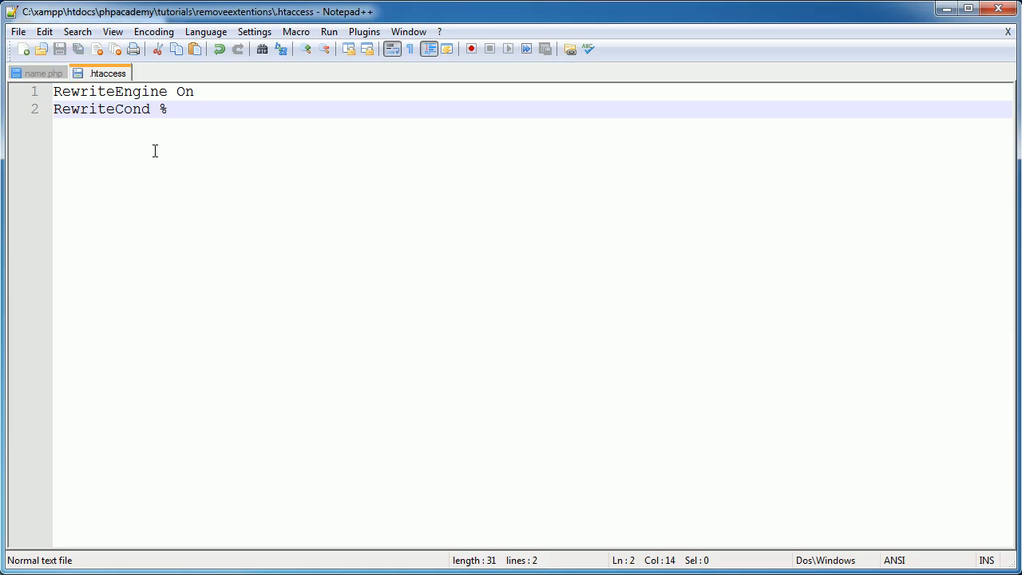
text({})
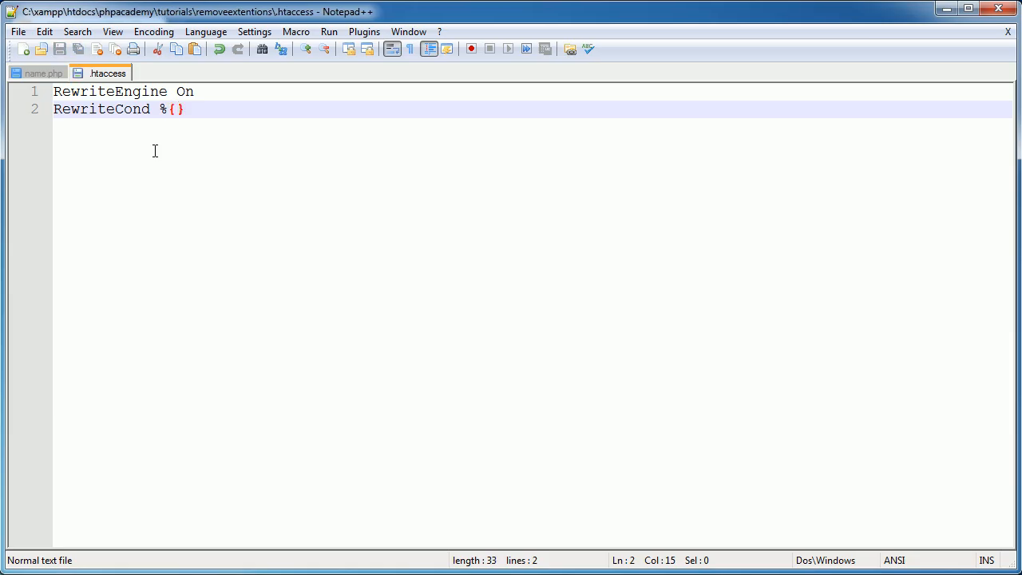
text(REQUEST_)
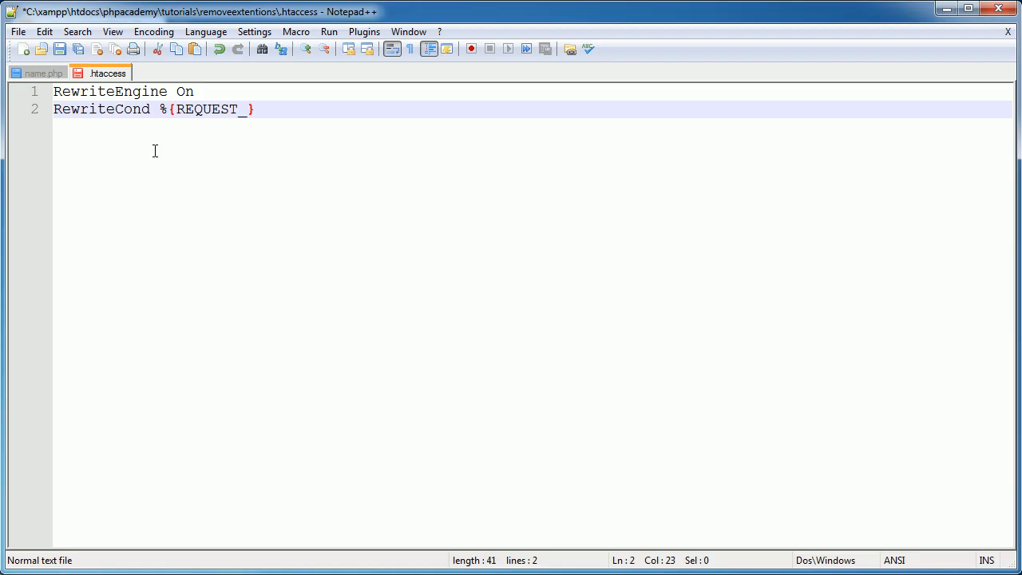
text(FILENAME)
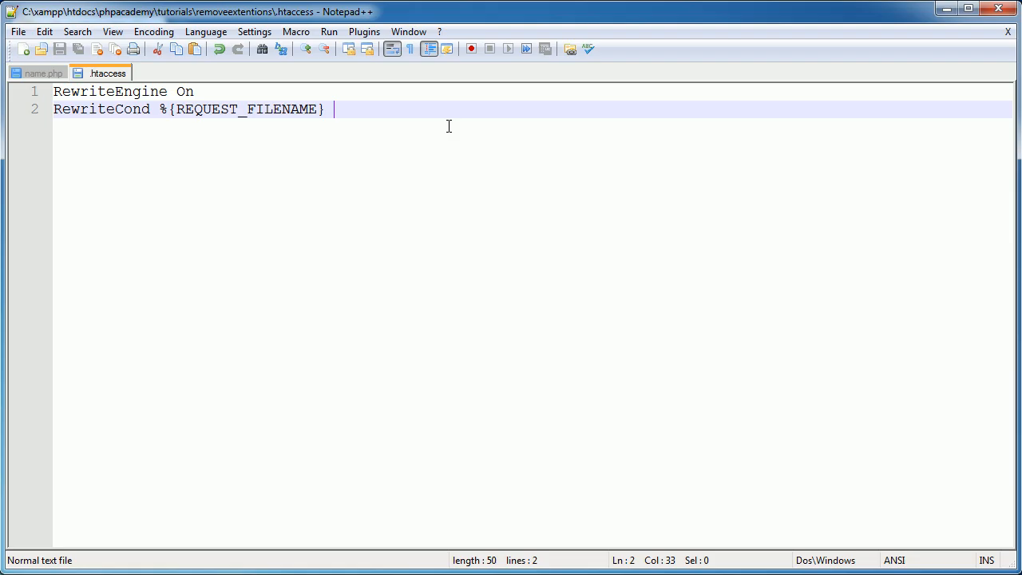
text(!-f)
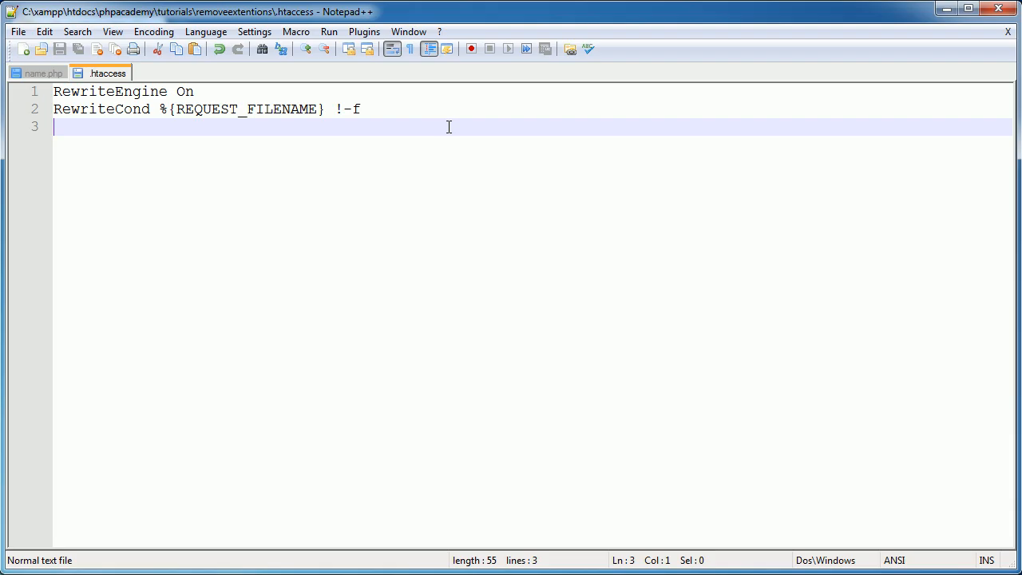
Type 'RewriteRule ^()$' on line 3 and place the cursor inside the parentheses.
text(RewriteRul)
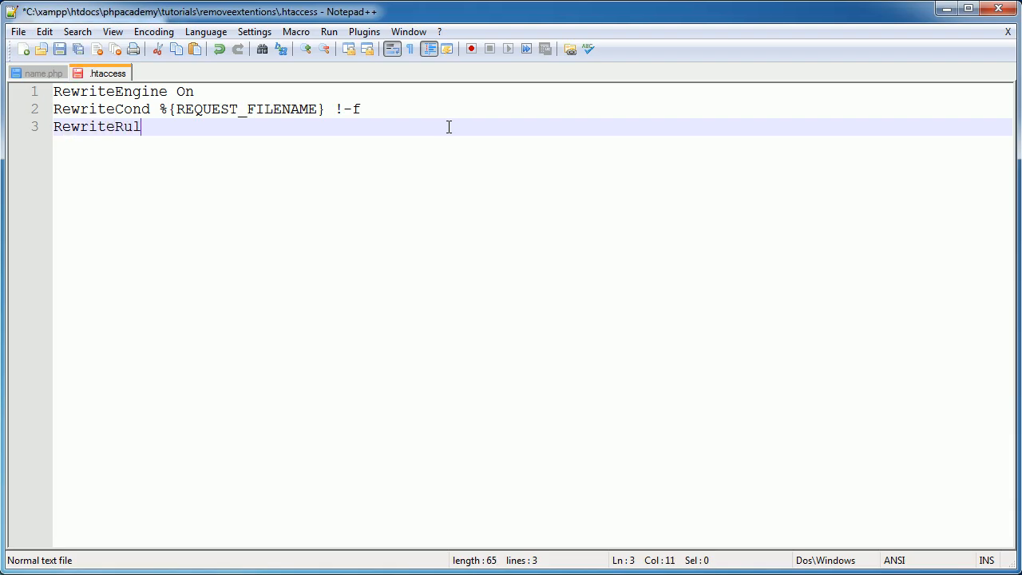
text(e)
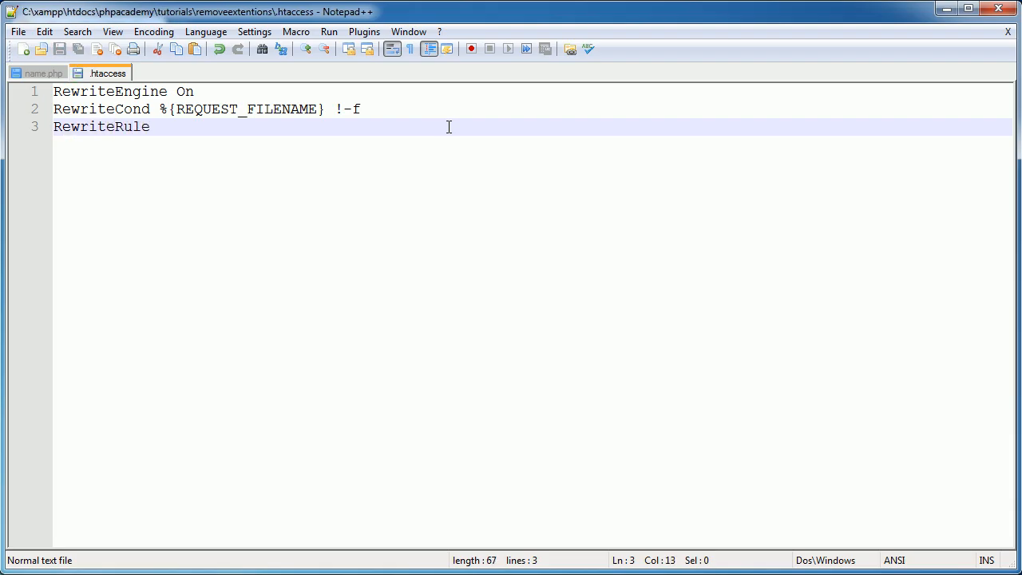
text(^)
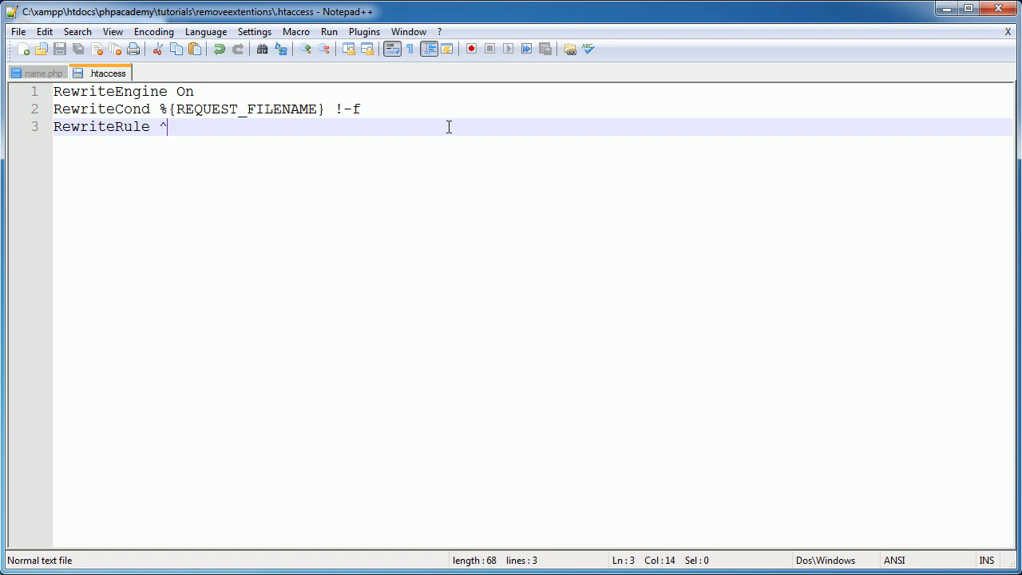
text(())
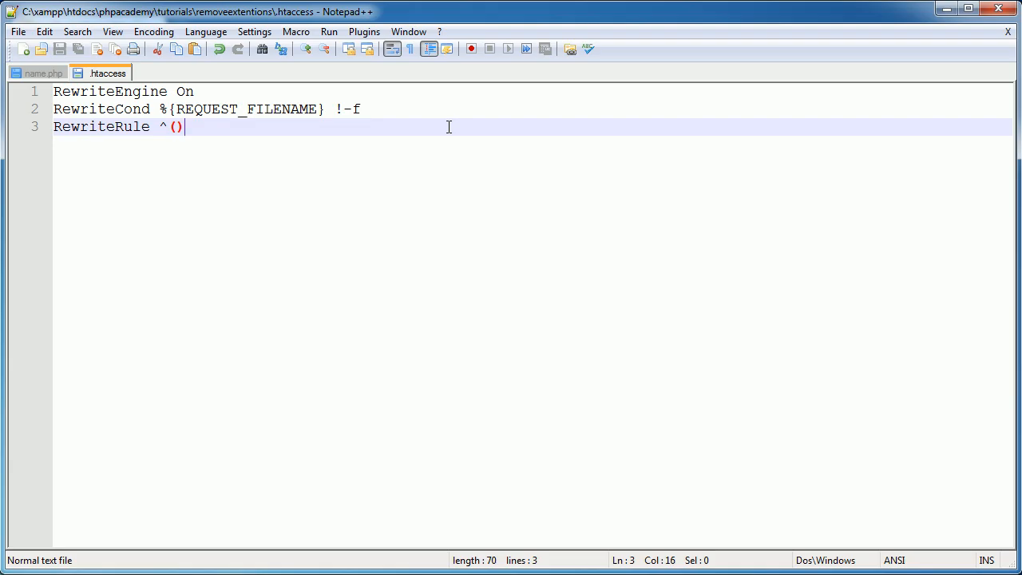
text($)
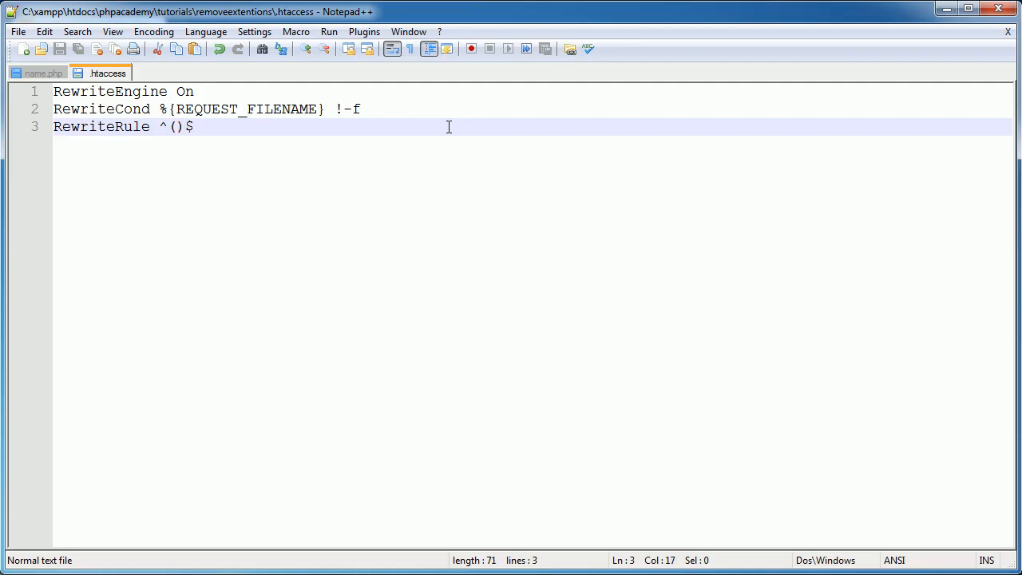
key(Left)
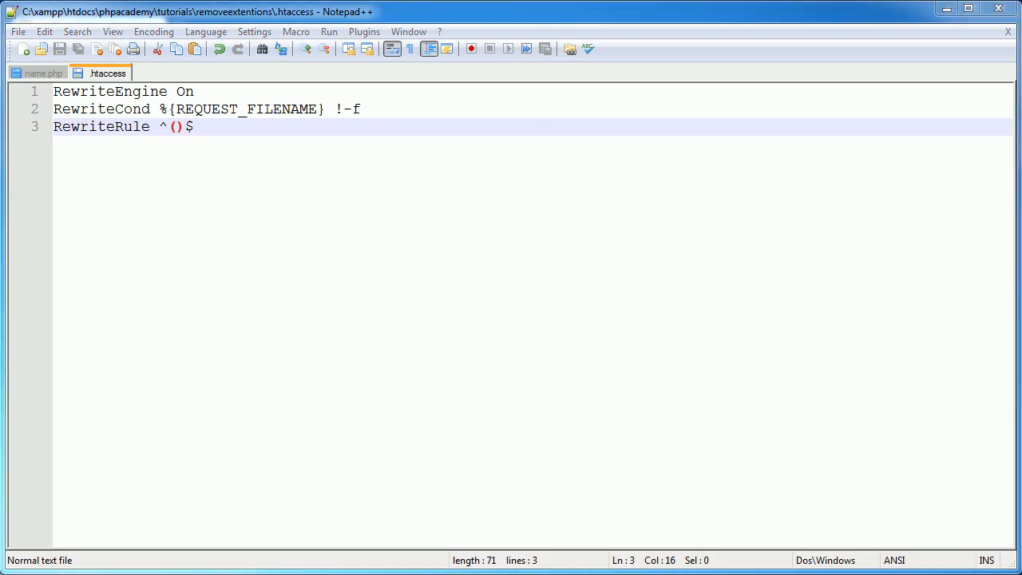
mouse_move(233, 324)
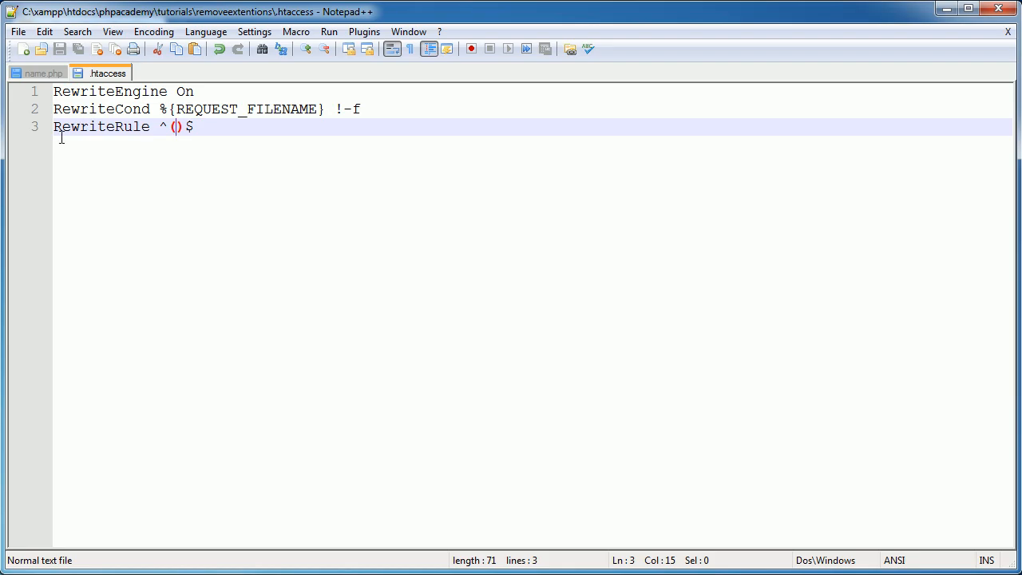
Complete line 3 as 'RewriteRule ^([^\.]+)$ $1.php [NC]' and save .htaccess.
text([])
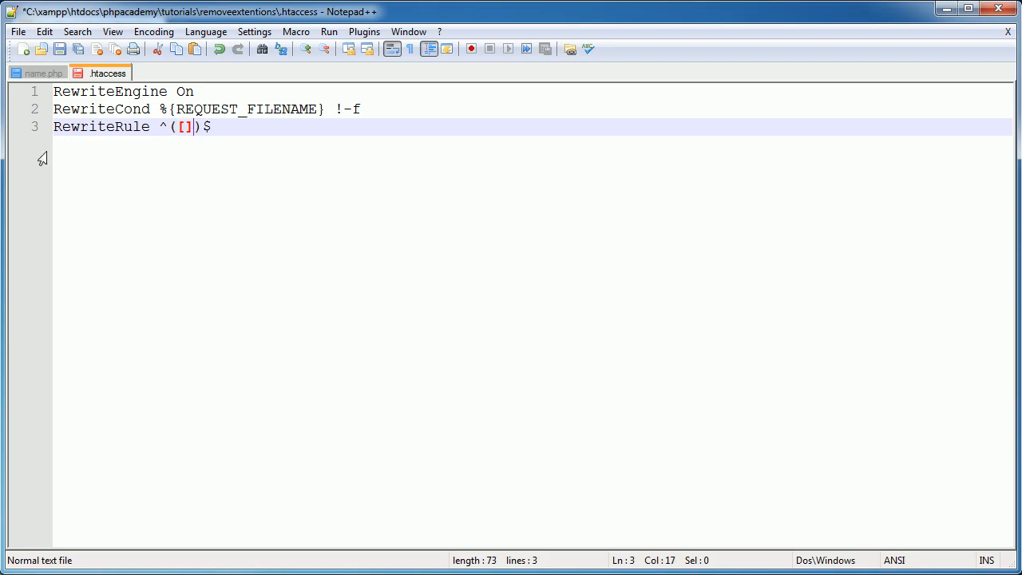
text(+)
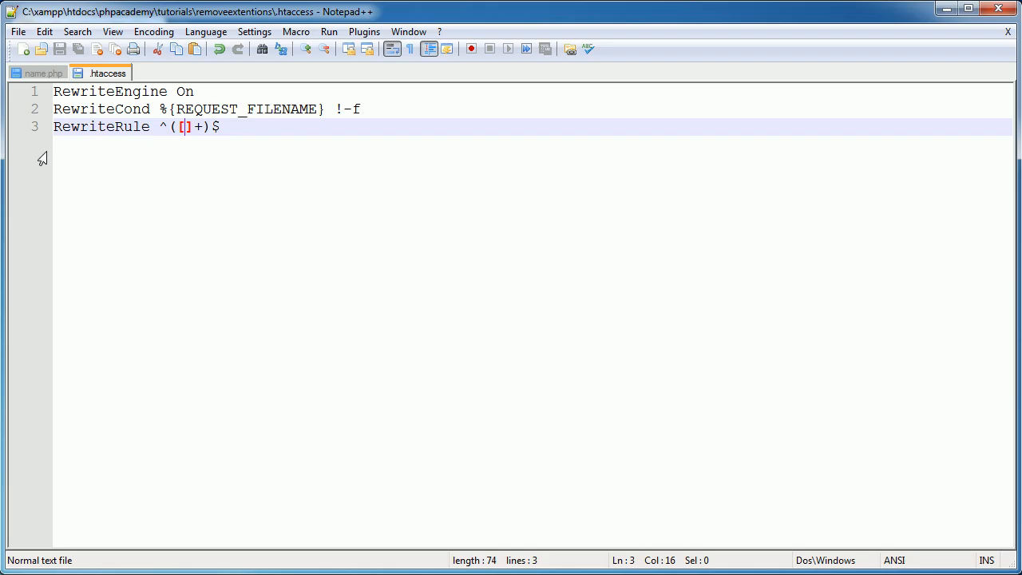
text(^\)
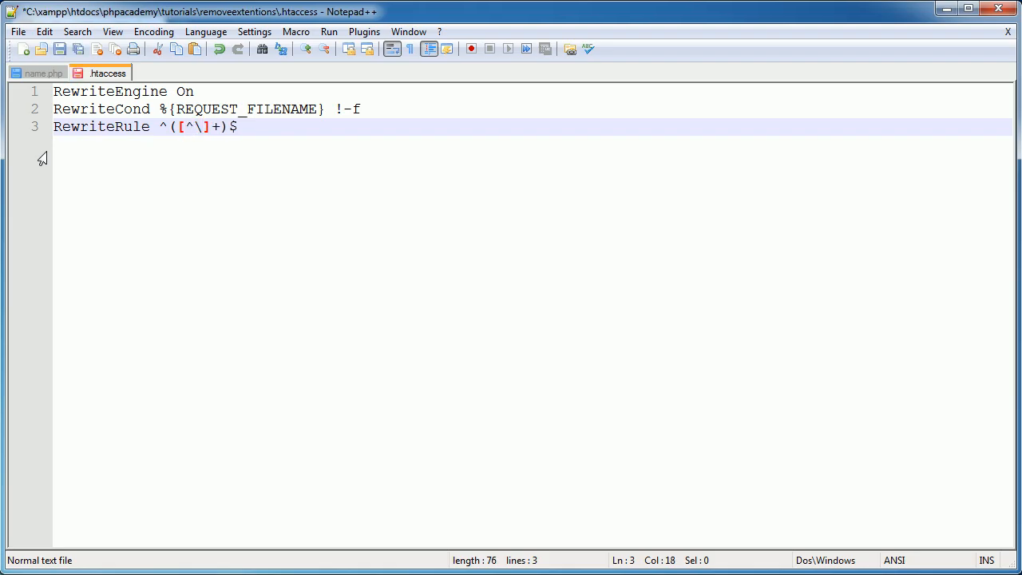
text(.)
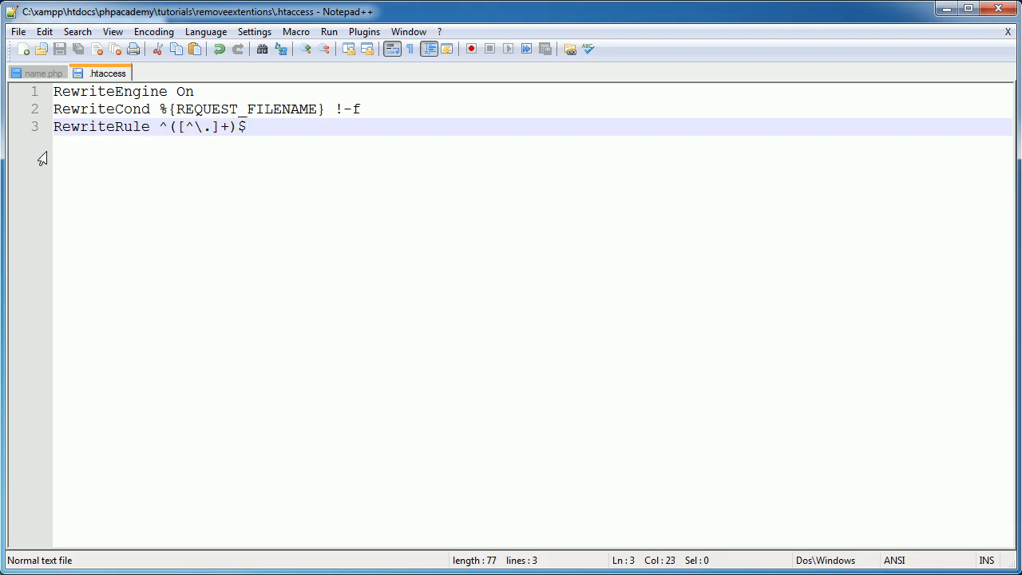
text(" ")
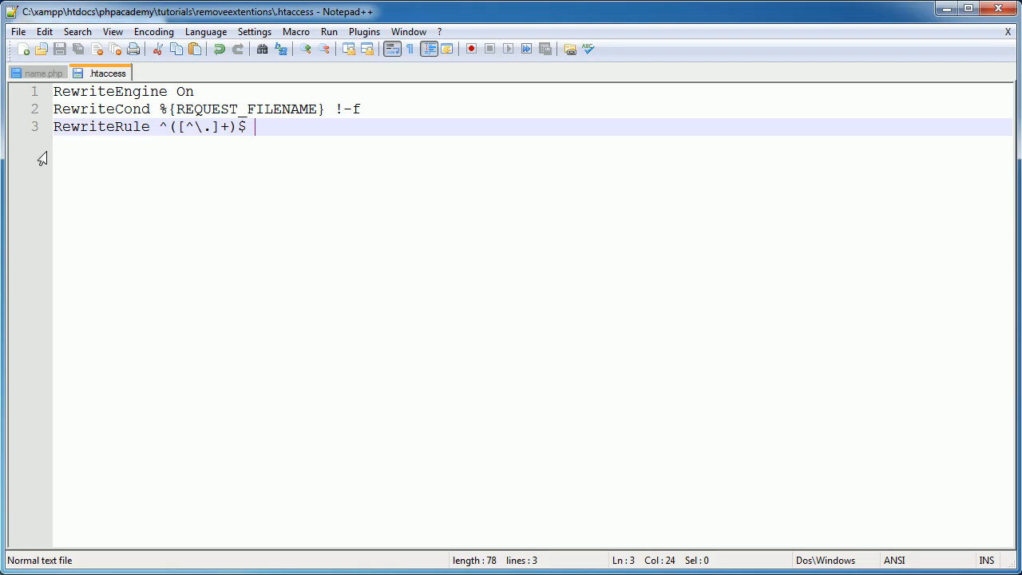
text($)
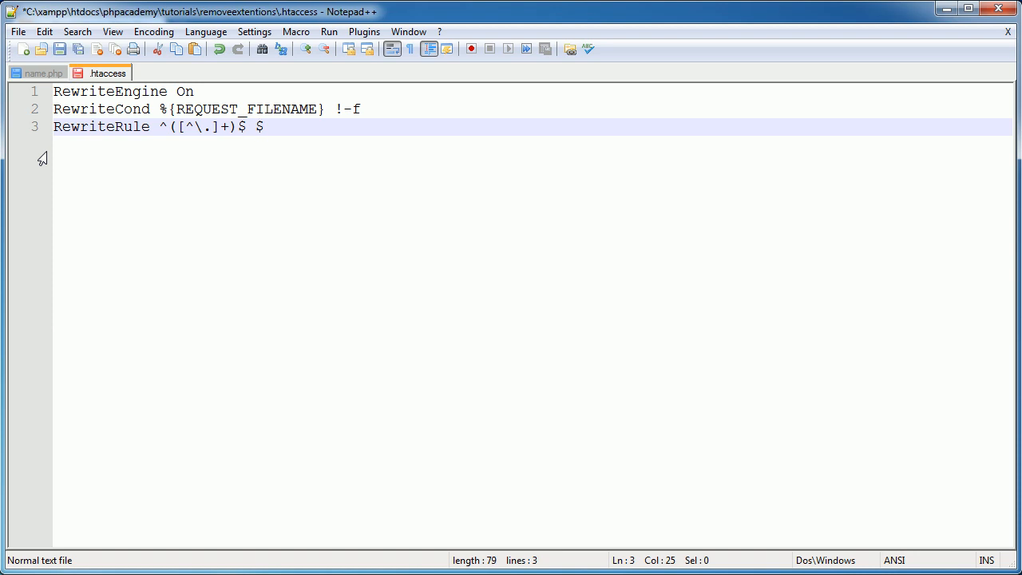
text(1.php)
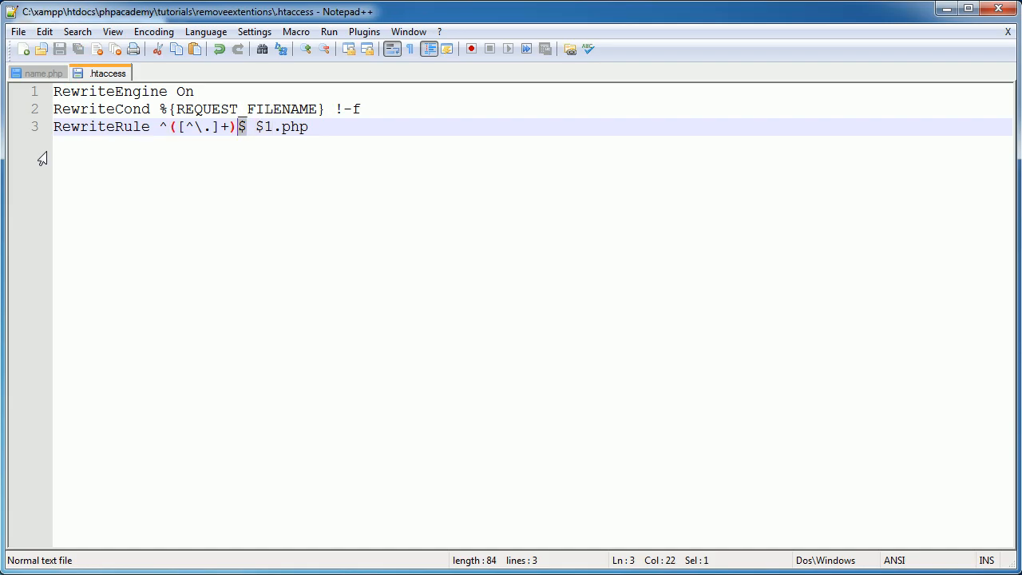
click(284, 126)
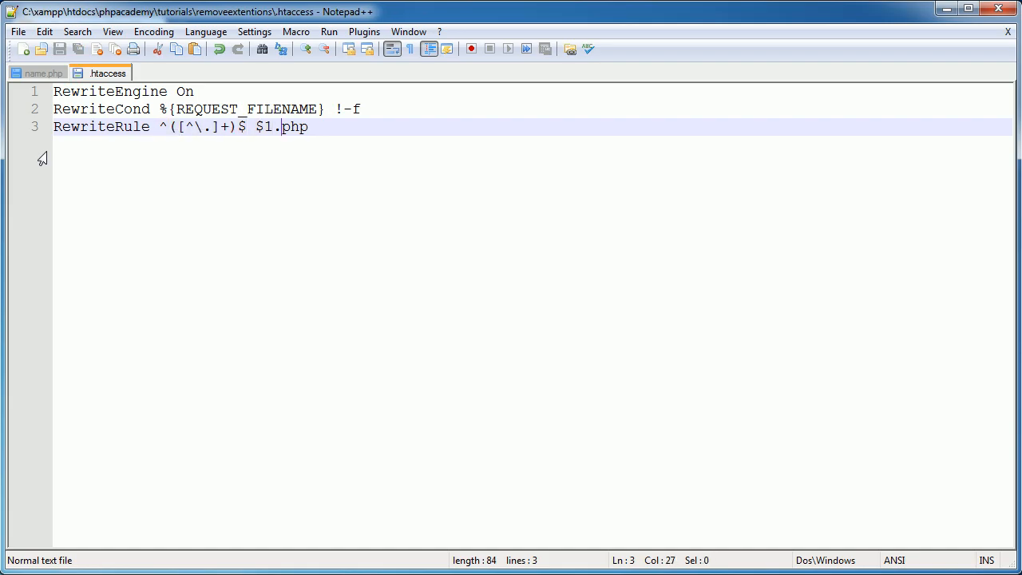
text(" ")
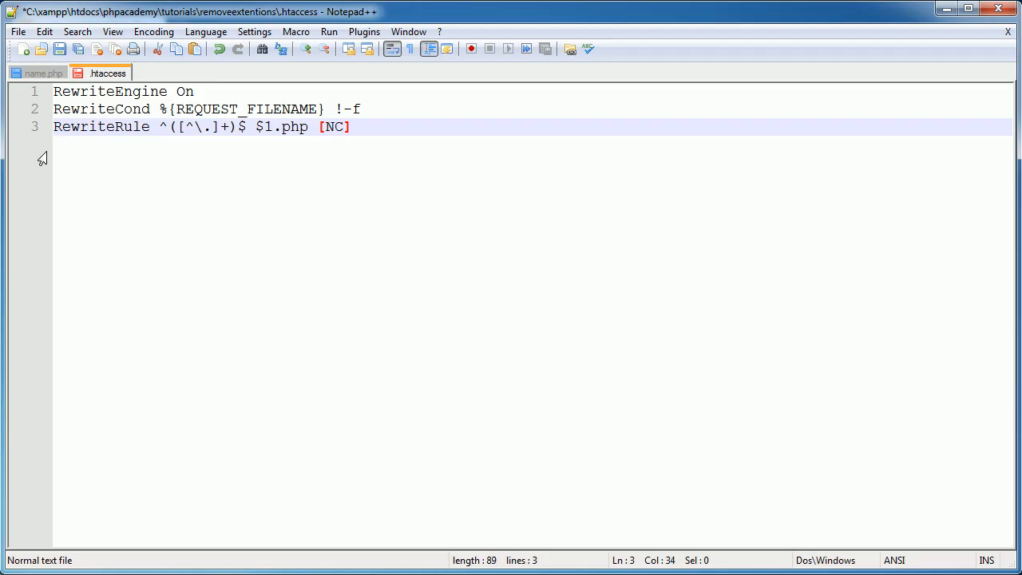
key(ctrl+s)
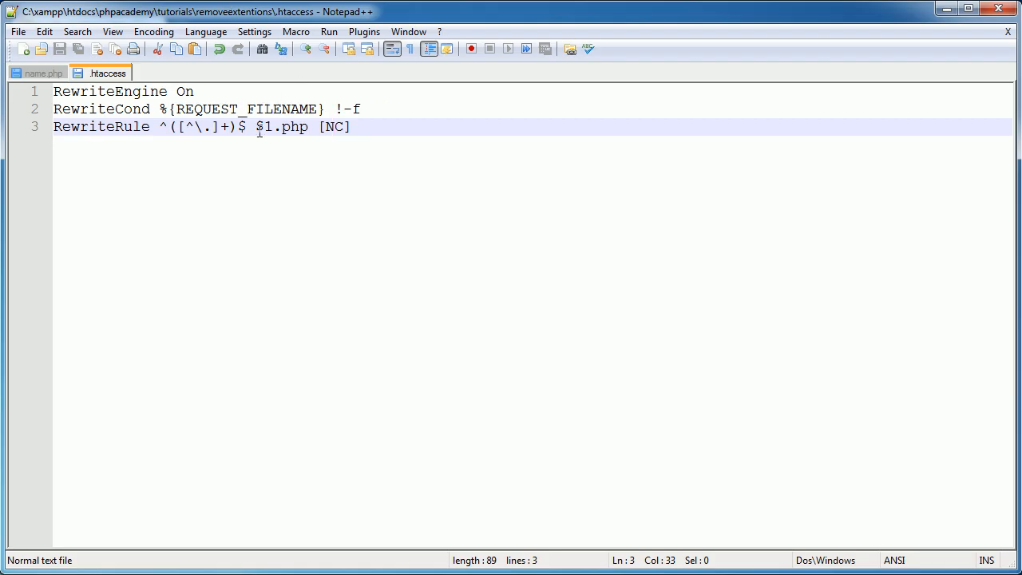
Open localhost/phpacademy/tutorials/removeextentions/name?name=alex in Chrome to verify 'alex' appears.
double_click(266, 126)
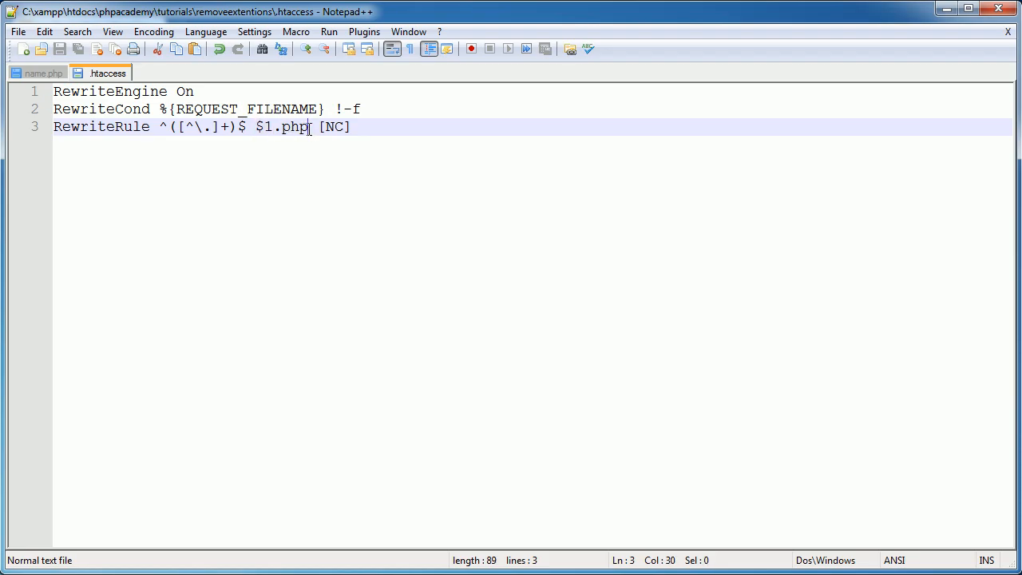
mouse_move(219, 165)
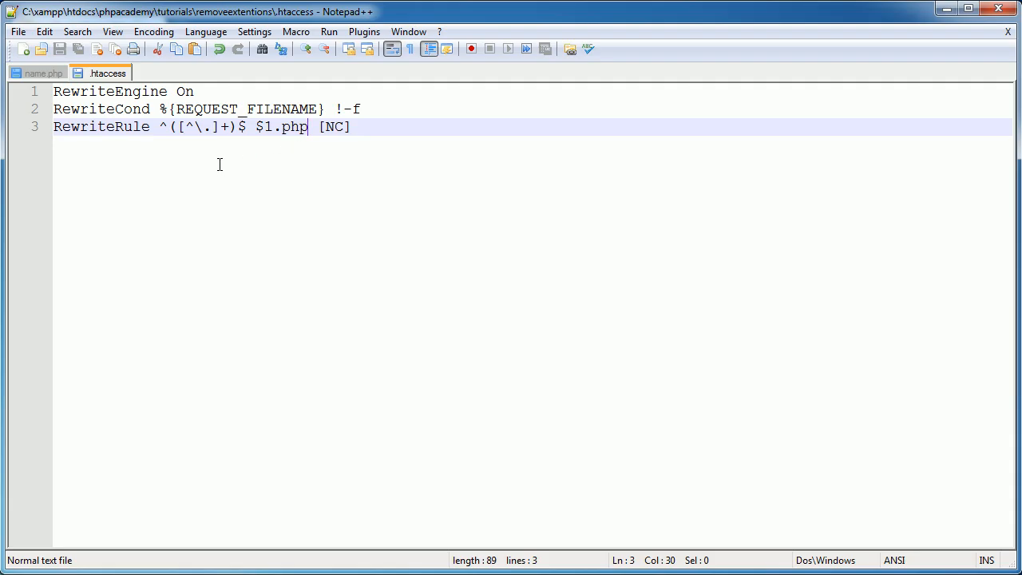
mouse_move(252, 492)
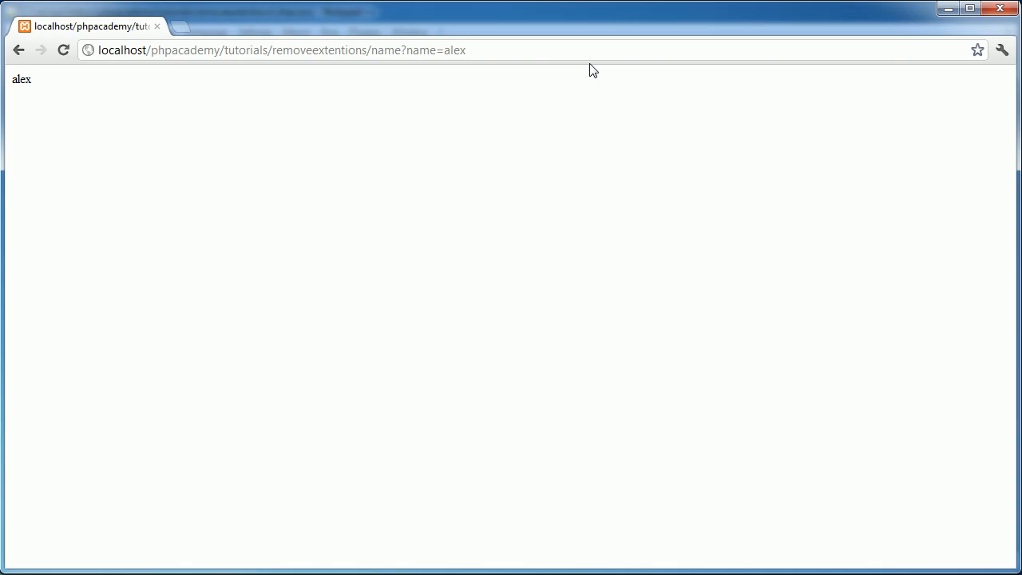
mouse_move(362, 140)
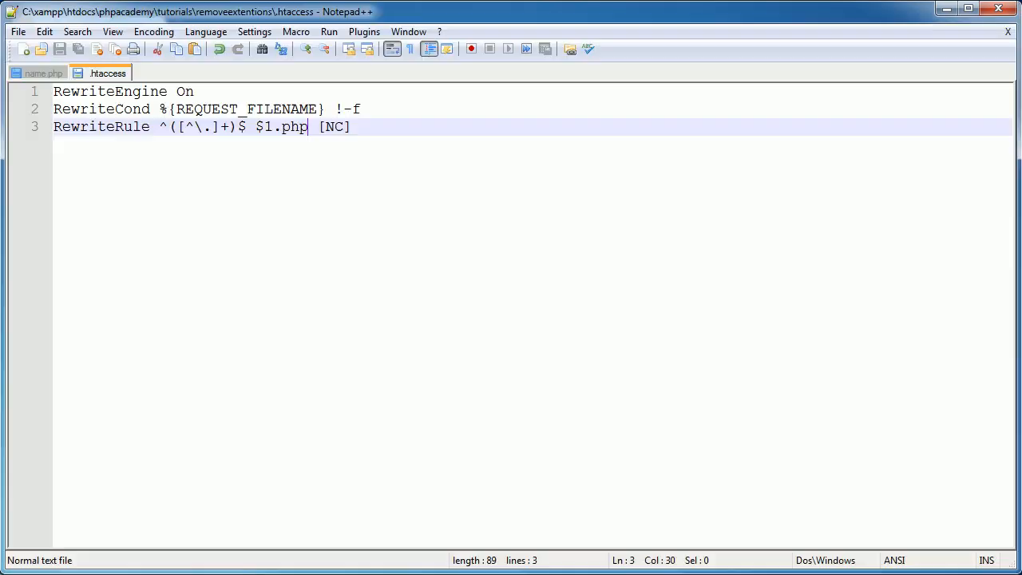
key(ctrl+a)
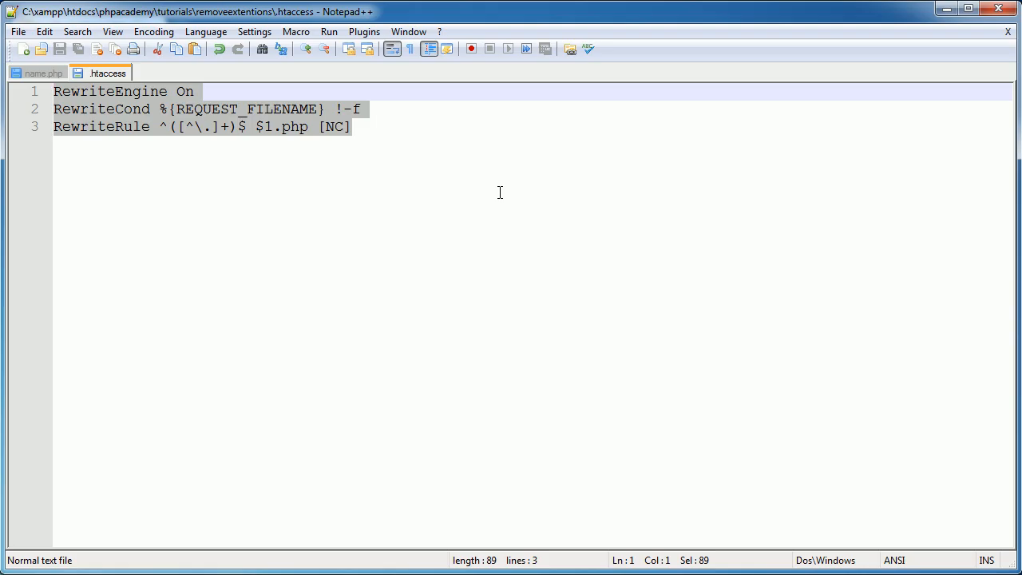
mouse_move(457, 257)
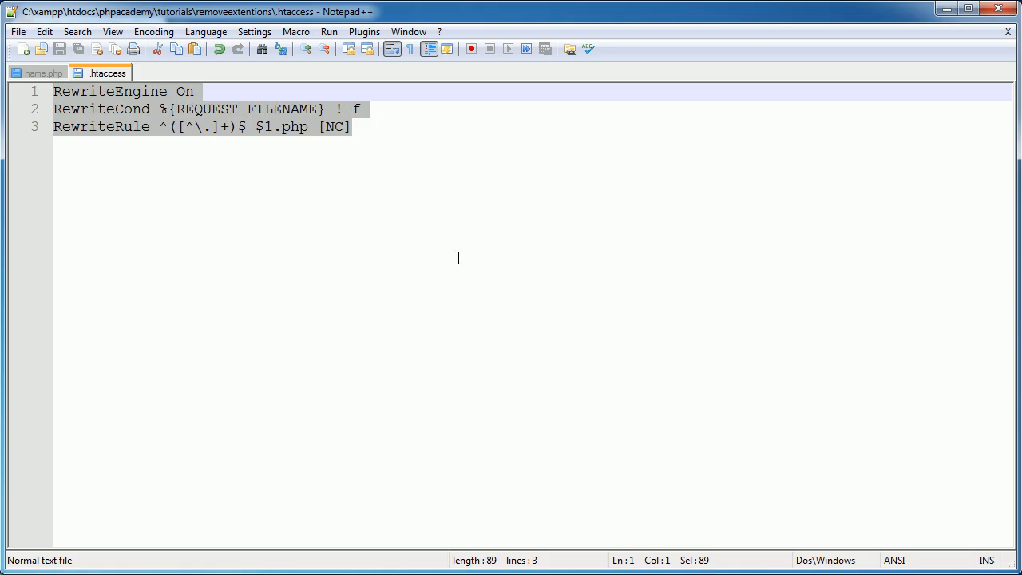
mouse_move(603, 292)
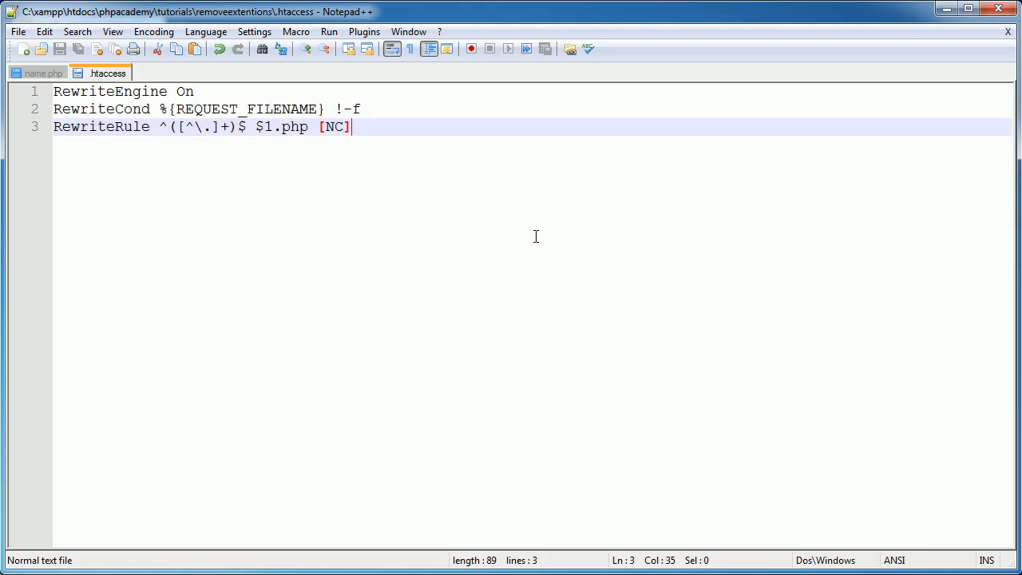
key(ctrl+a)
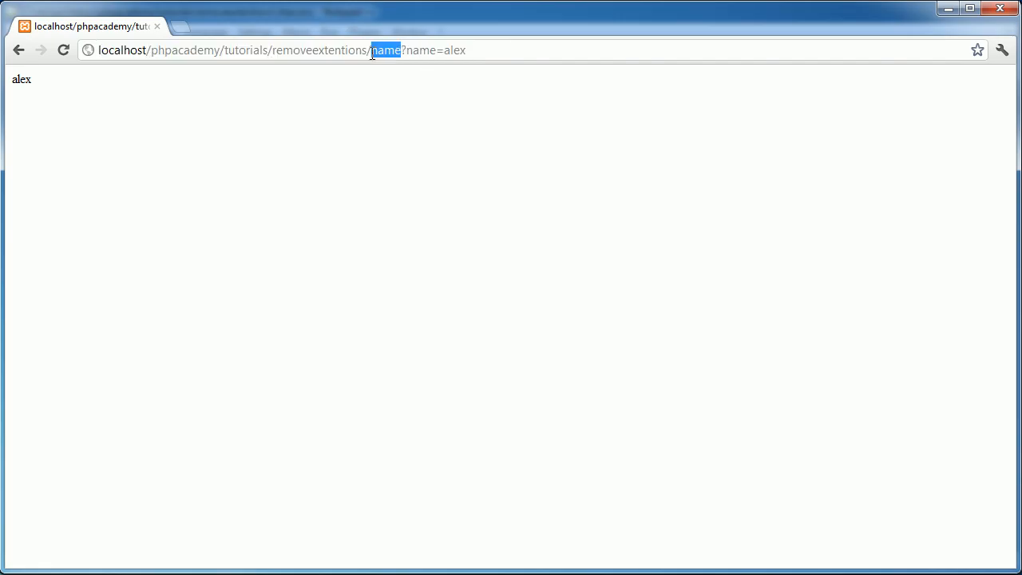
mouse_move(433, 86)
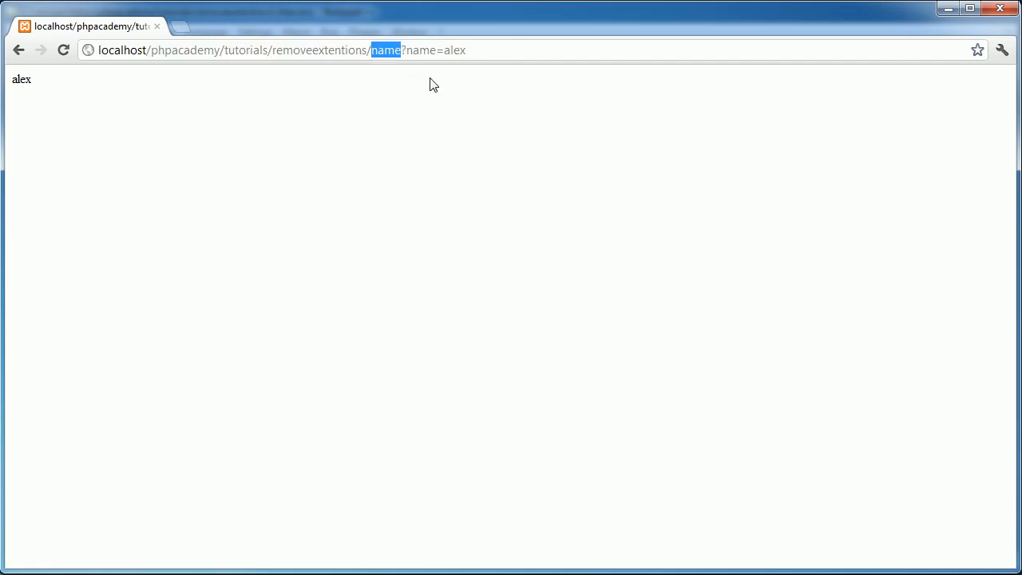